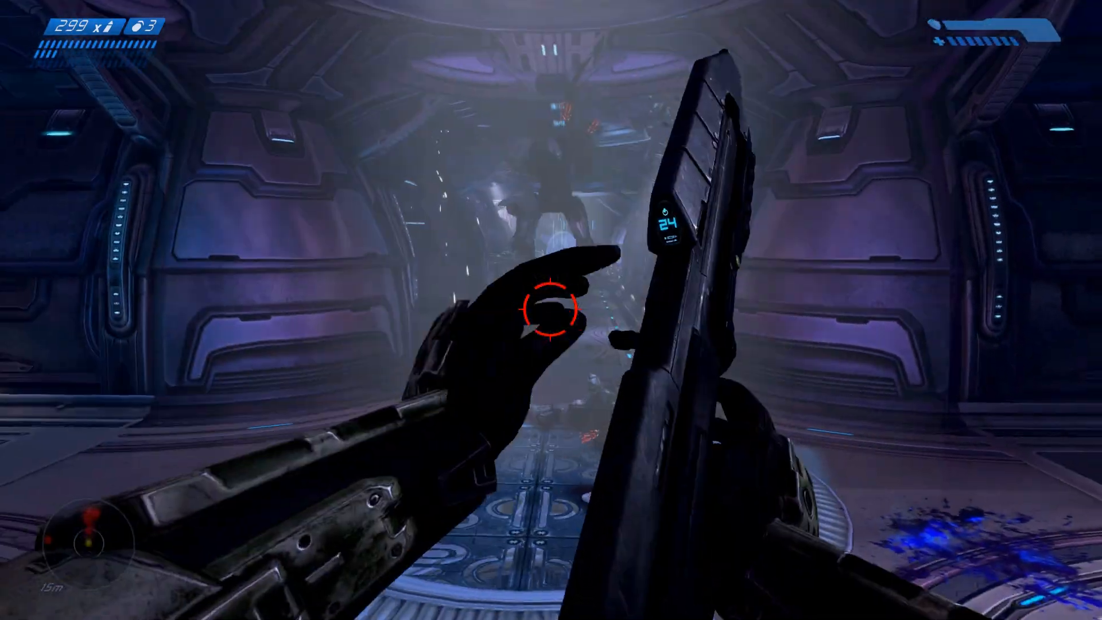
# Click and drag around in the editor's main view
pyautogui.click(552, 310)
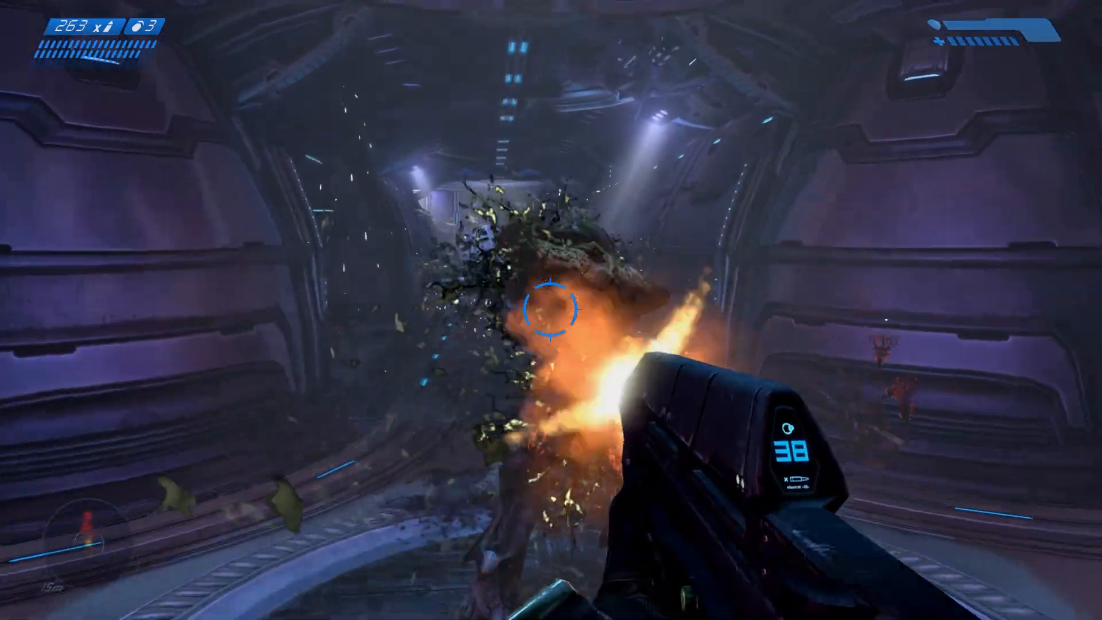
pyautogui.click(550, 310)
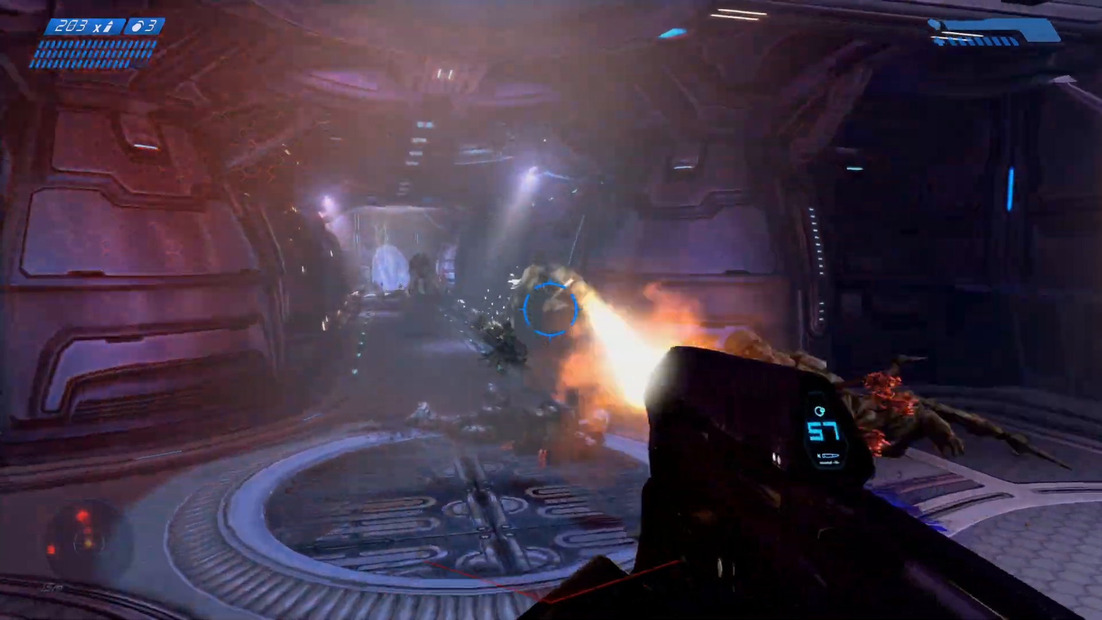
pyautogui.click(551, 309)
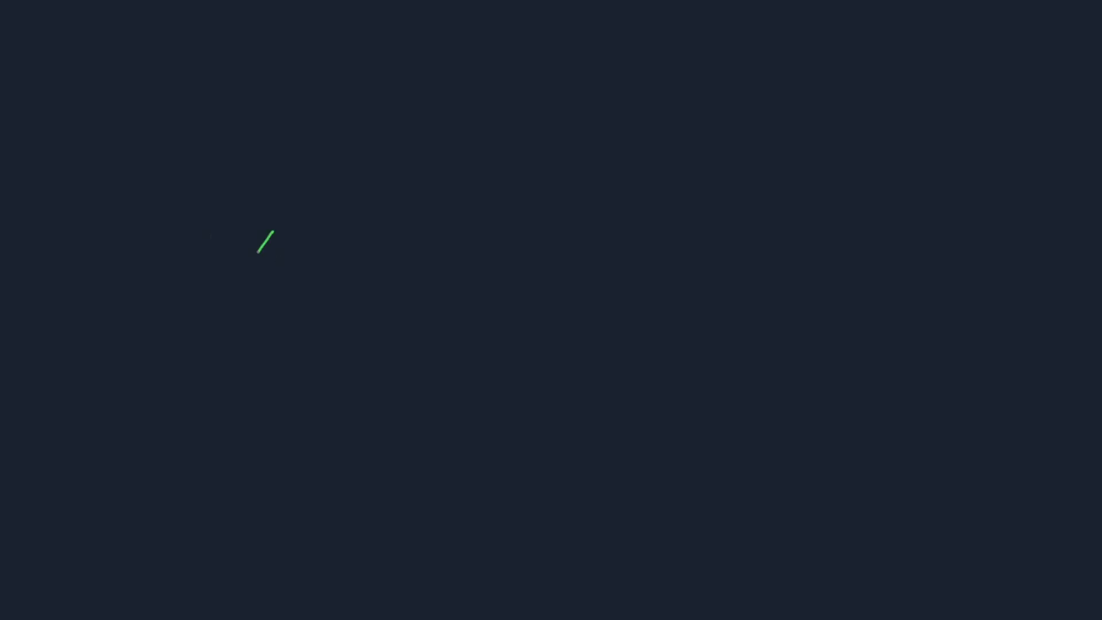
pyautogui.moveTo(274, 229); pyautogui.dragTo(218, 322)
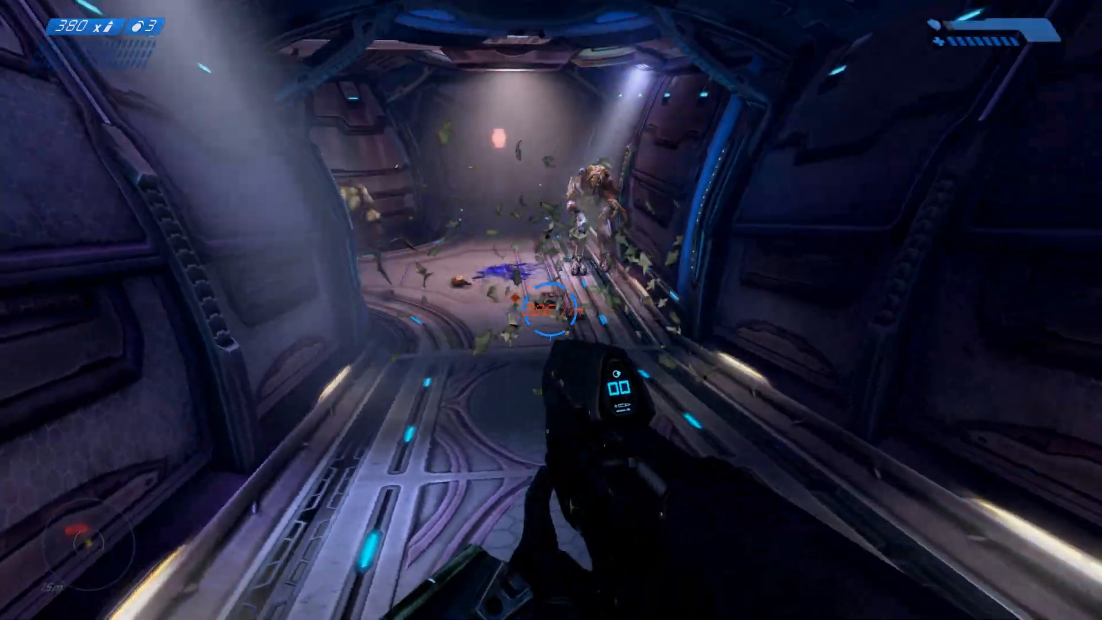
pyautogui.click(551, 310)
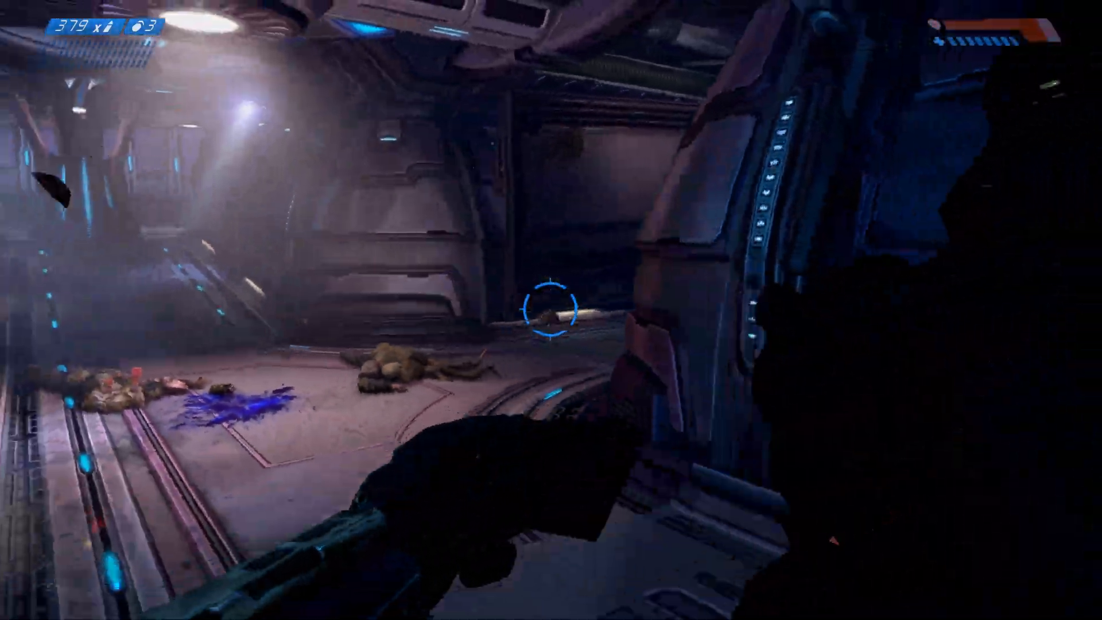
pyautogui.click(549, 309)
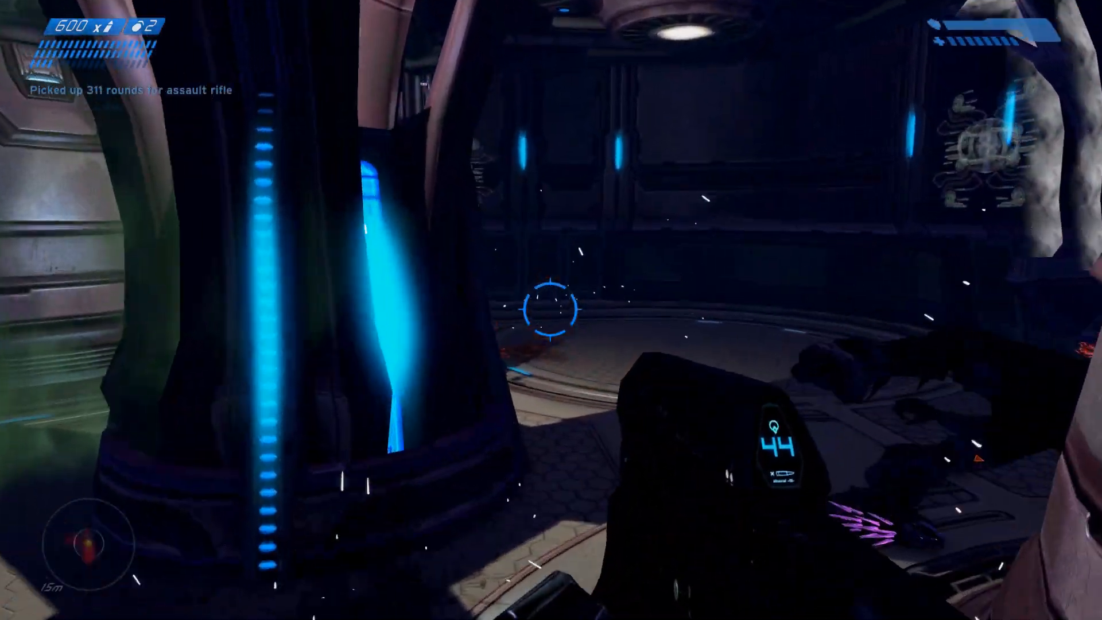
pyautogui.click(551, 310)
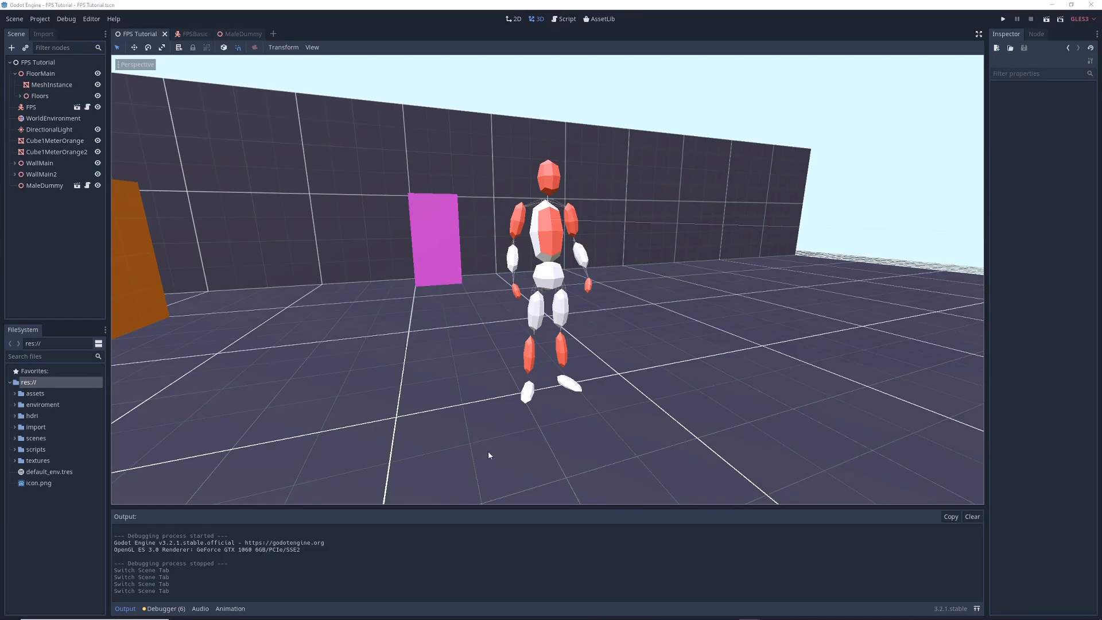
pyautogui.moveTo(646, 118)
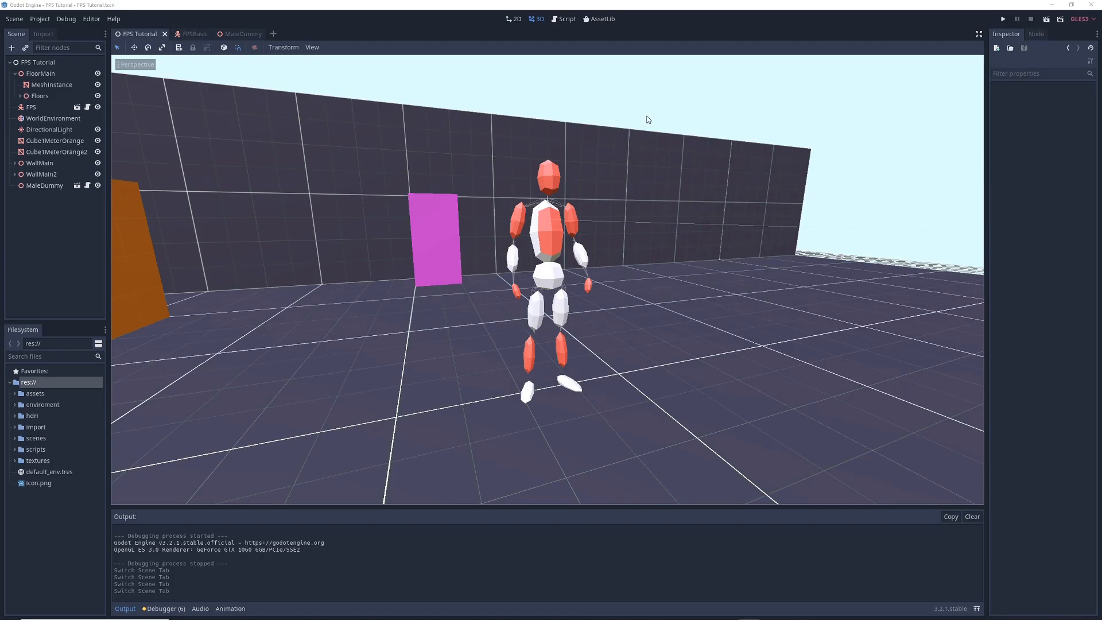
pyautogui.moveTo(623, 217)
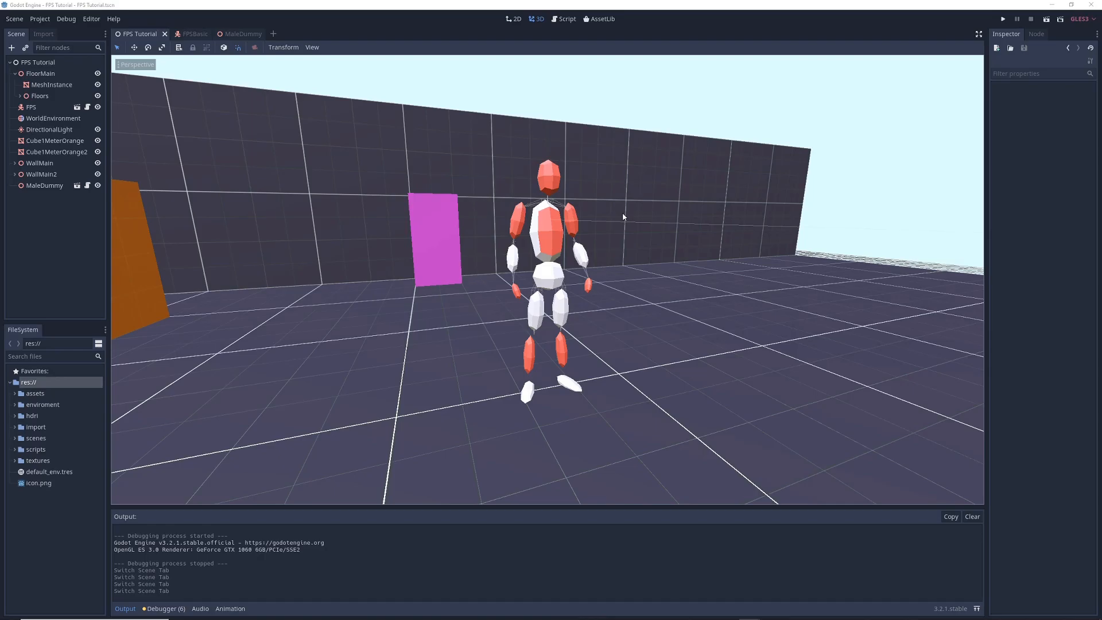
# In the MaleDummy scene, inspect the RayCast and dummy model nodes, then open the model's scene
pyautogui.click(234, 34)
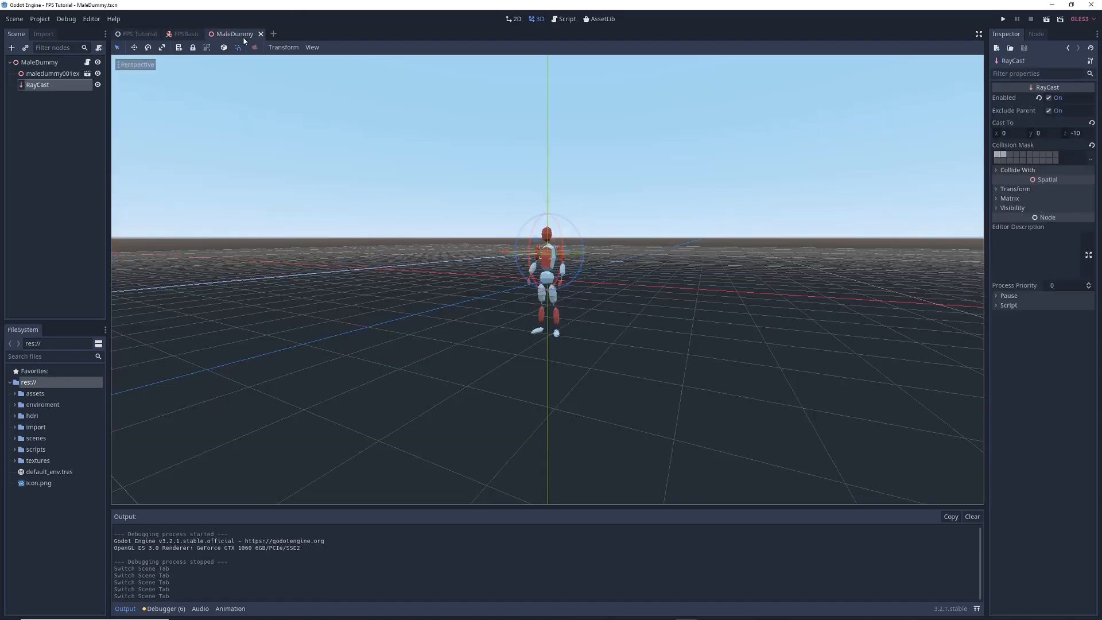
pyautogui.click(52, 73)
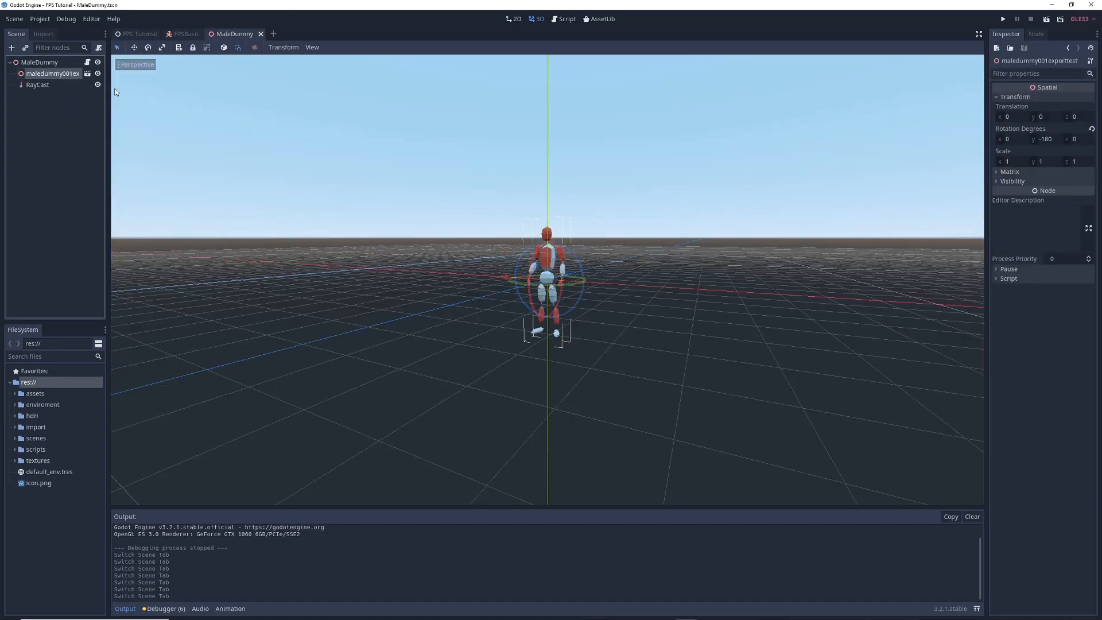
pyautogui.click(38, 84)
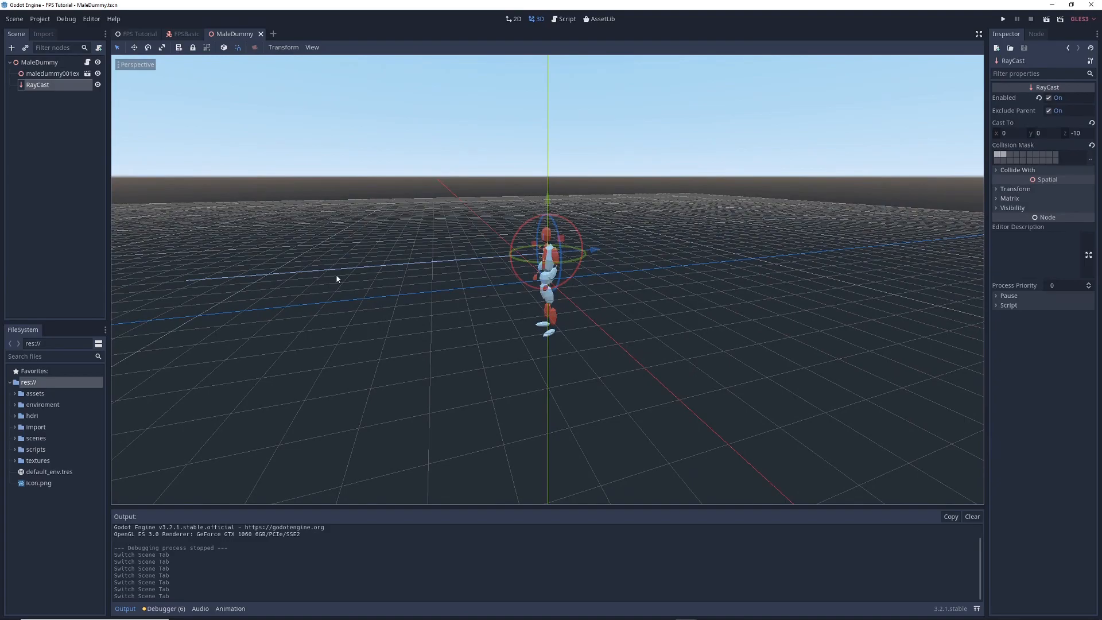
pyautogui.moveTo(379, 284)
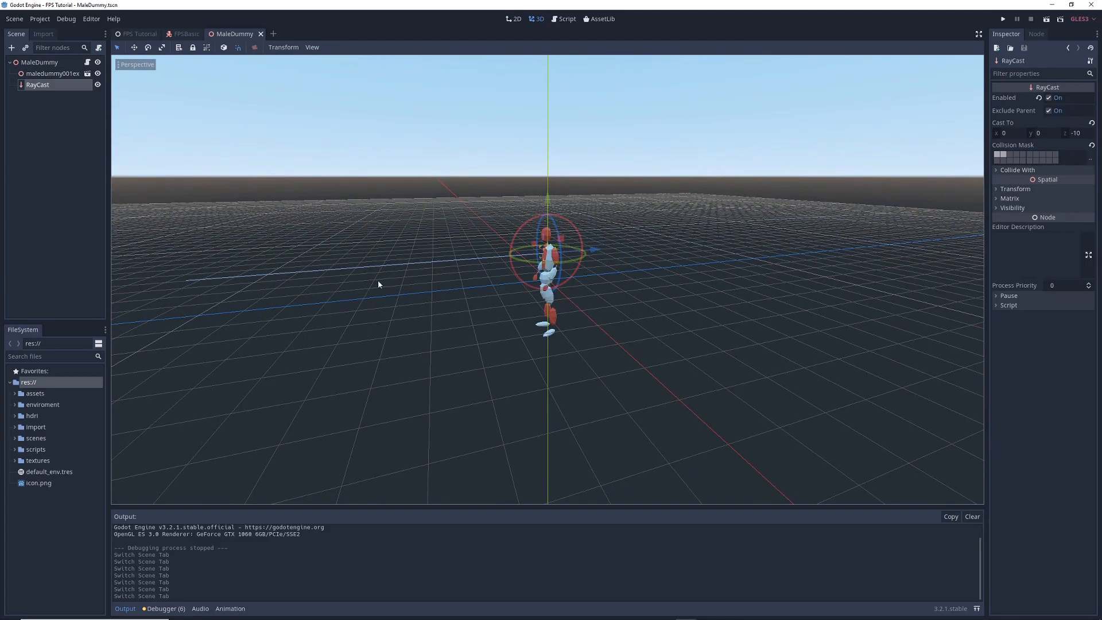
pyautogui.click(52, 73)
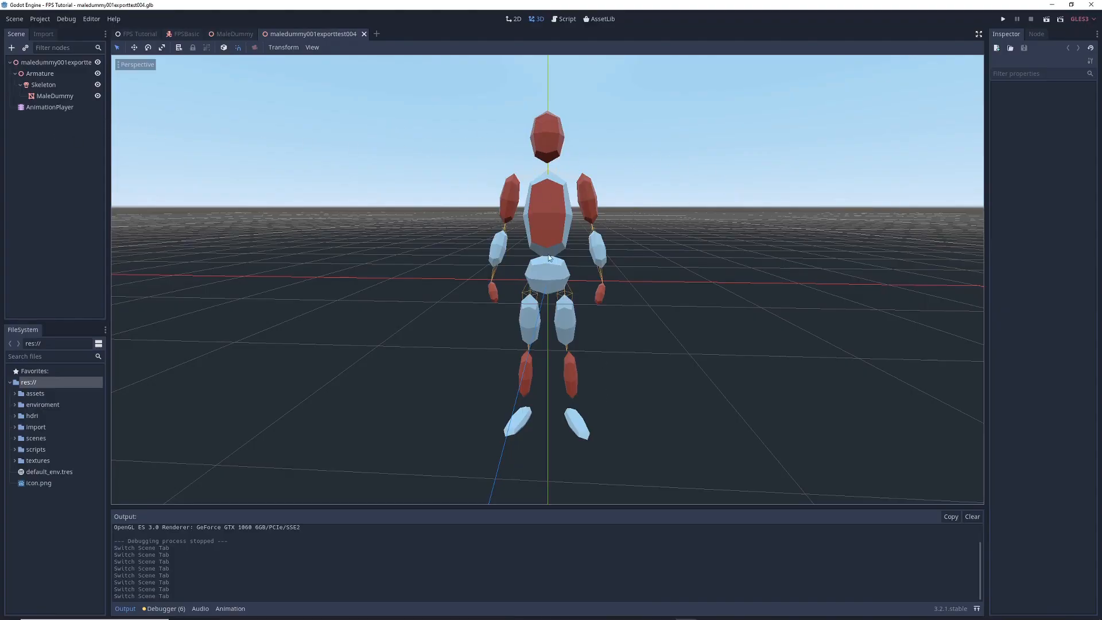
# Select AnimationPlayer and preview the Idle and Stunned animations, ending on Stunned
pyautogui.click(49, 107)
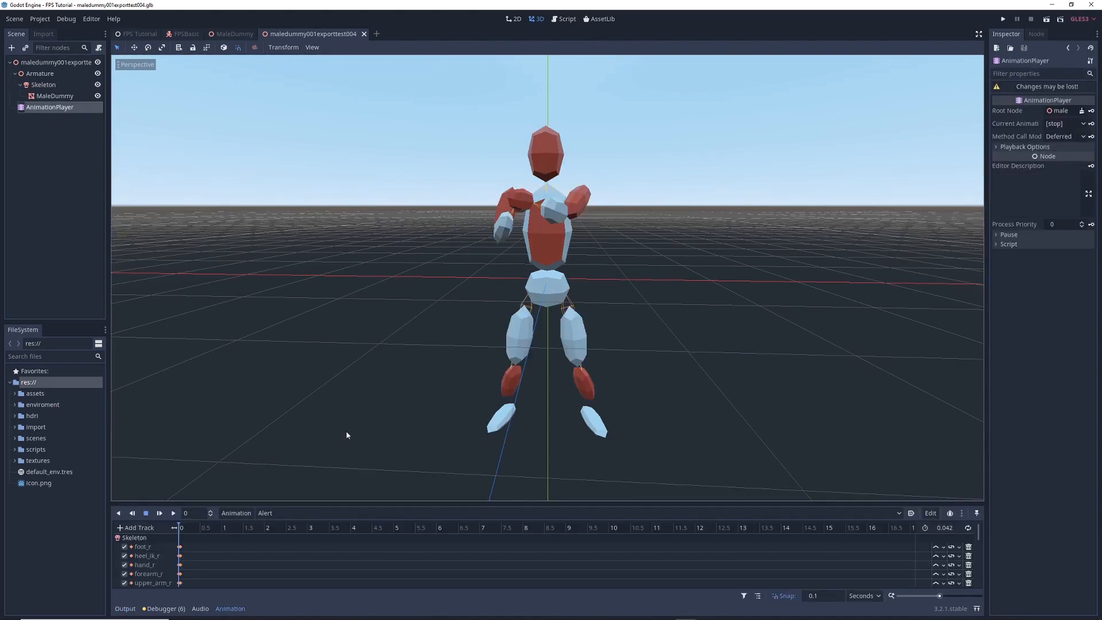
pyautogui.click(265, 513)
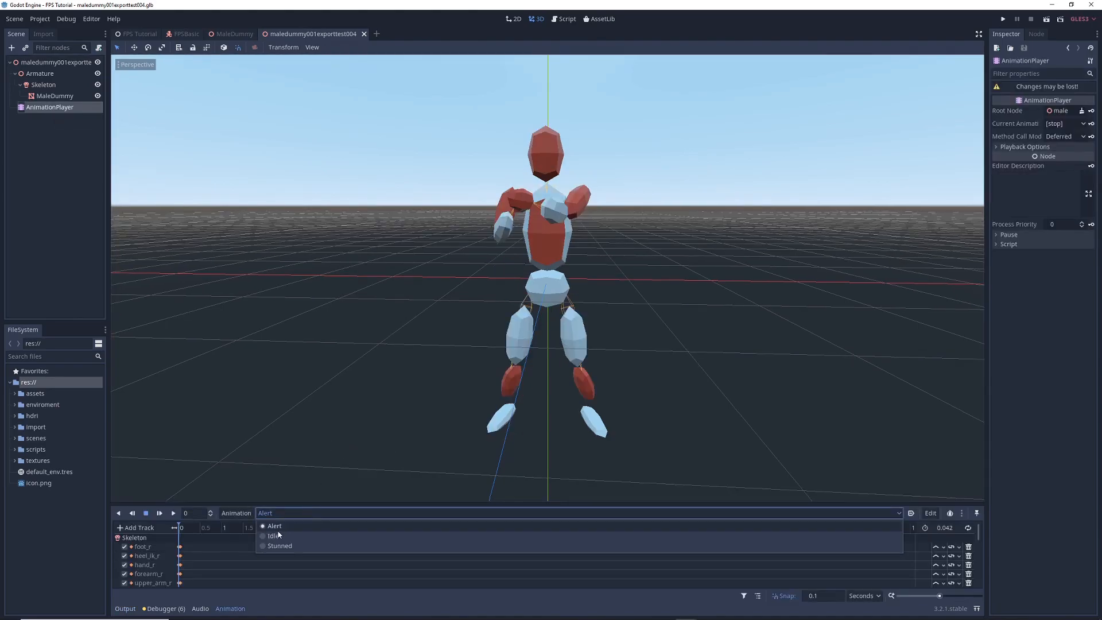
pyautogui.click(273, 536)
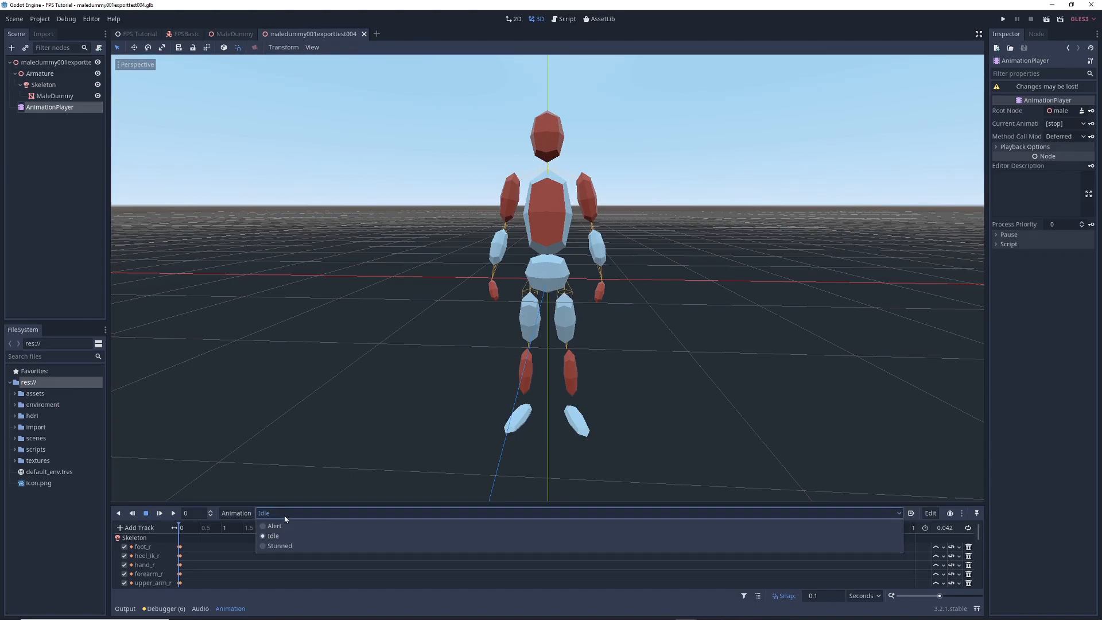
pyautogui.click(275, 525)
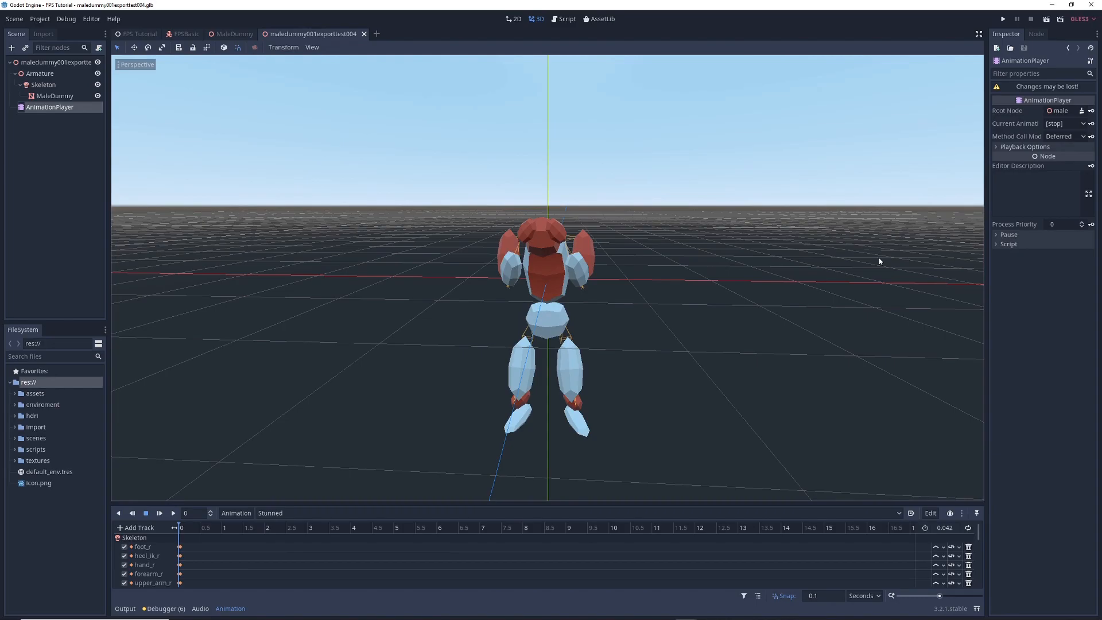
pyautogui.moveTo(875, 261)
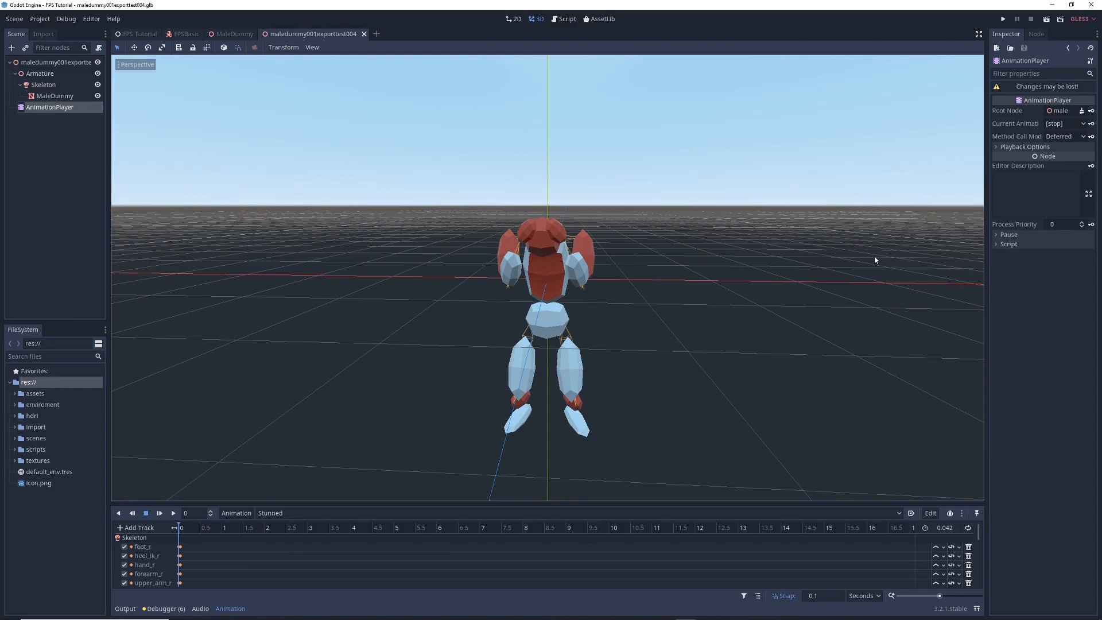
pyautogui.moveTo(542, 72)
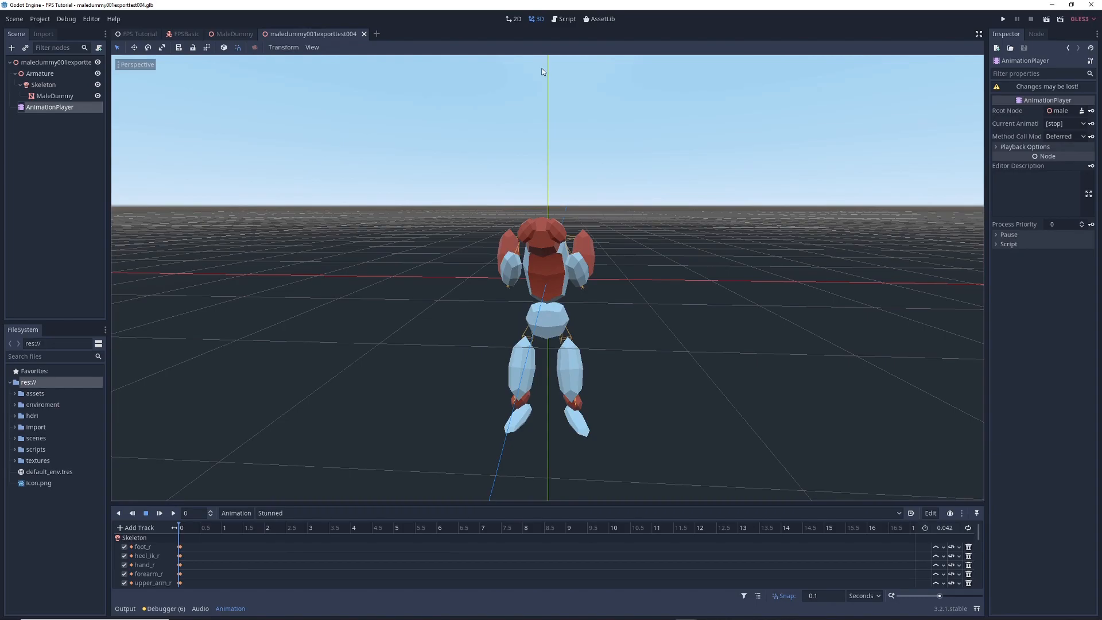
pyautogui.moveTo(400, 413)
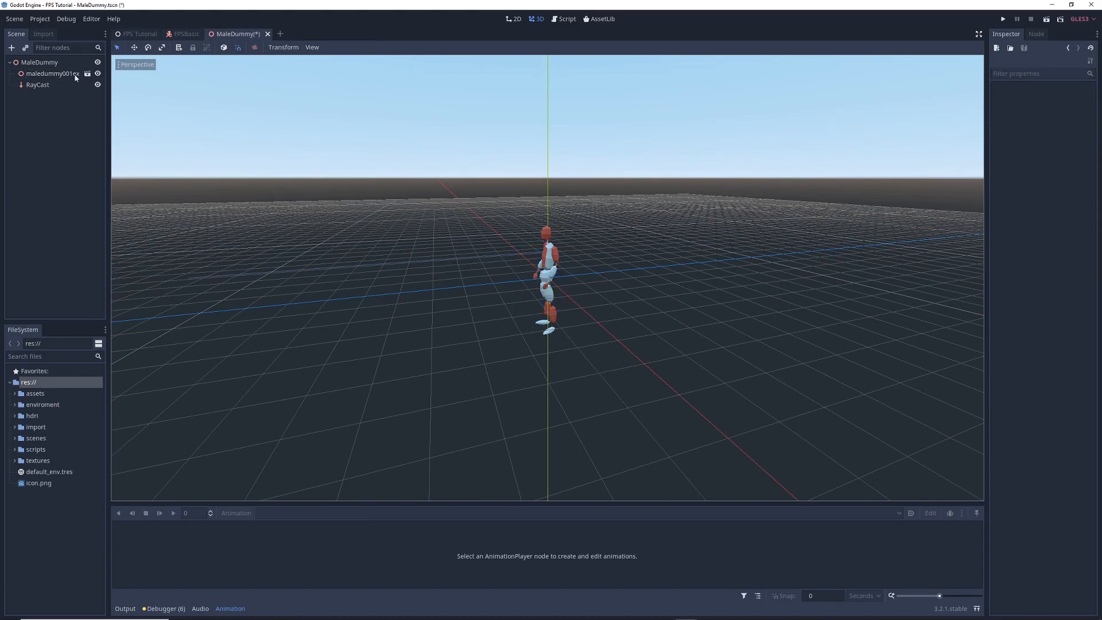
# Attach a new script res://scenes/DummyStateMachine.gd to the MaleDummy root node
pyautogui.rightClick(40, 62)
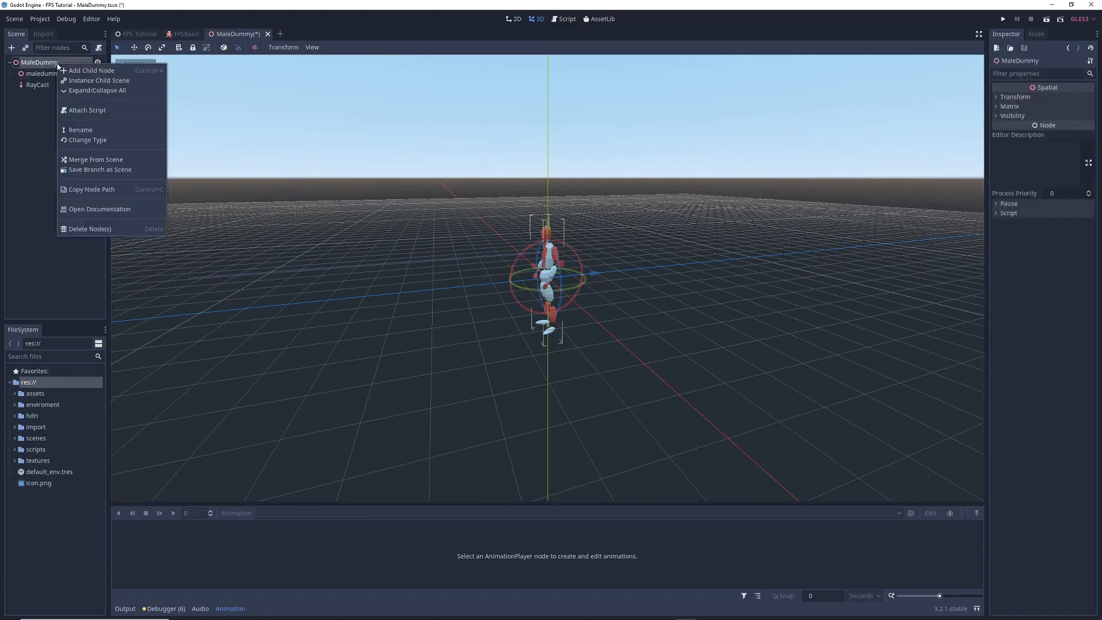
pyautogui.click(87, 110)
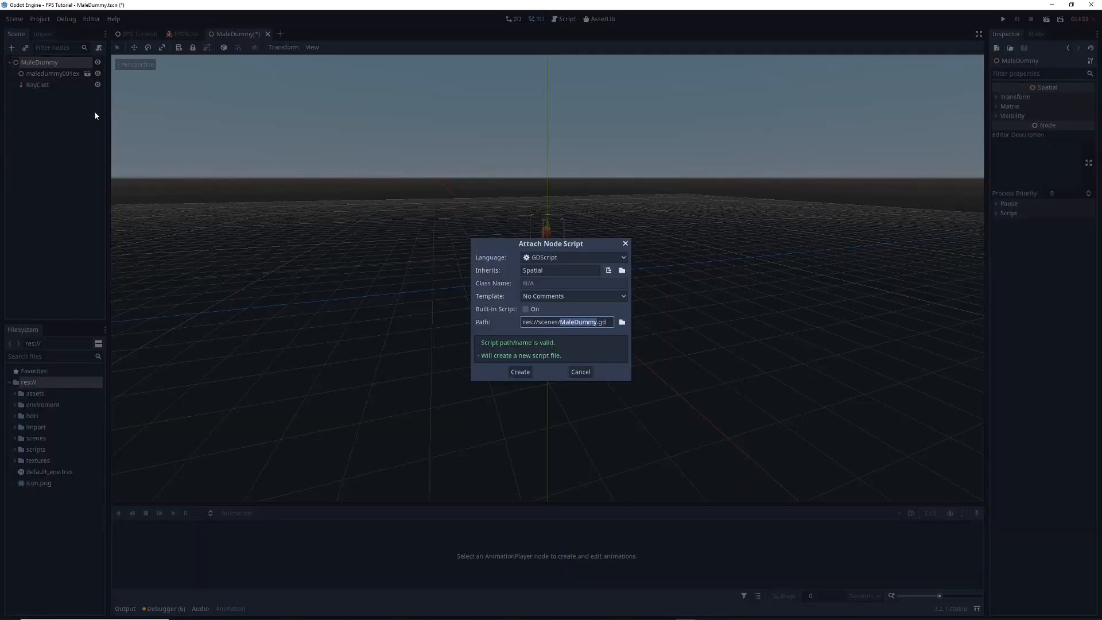
pyautogui.moveTo(787, 276)
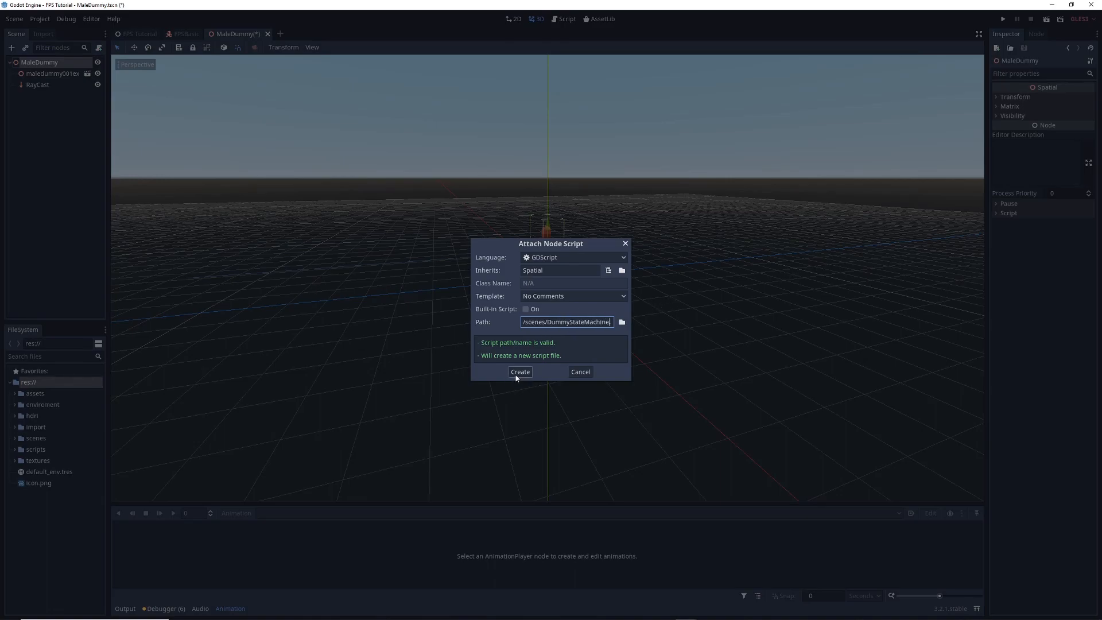
pyautogui.click(520, 371)
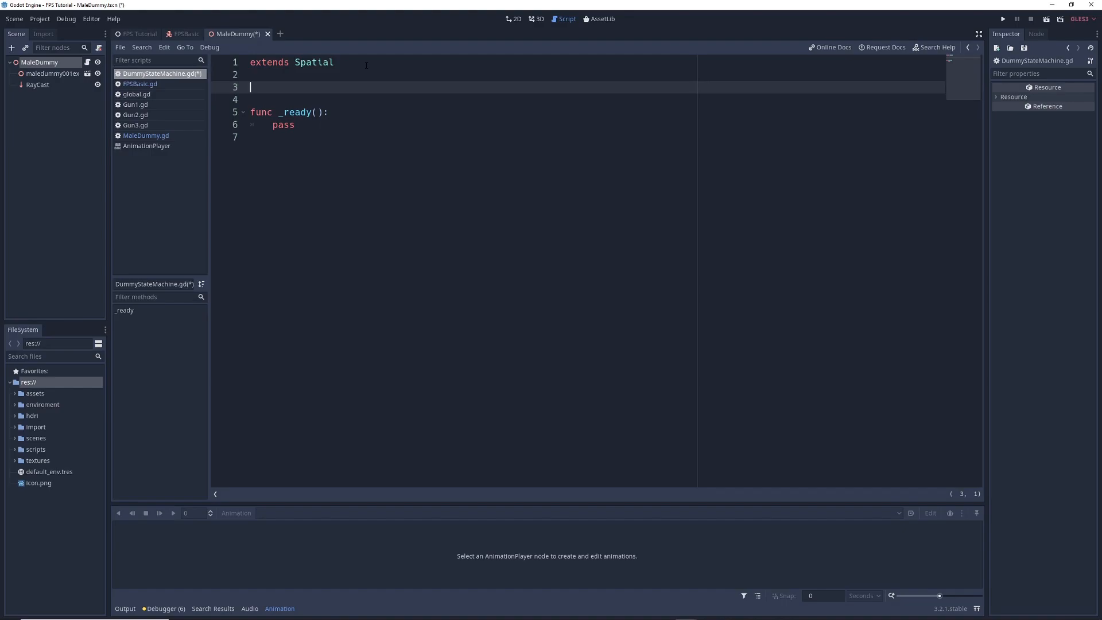
# Begin an enum line, add `var number = 4`, and start a const line
pyautogui.write('enum')
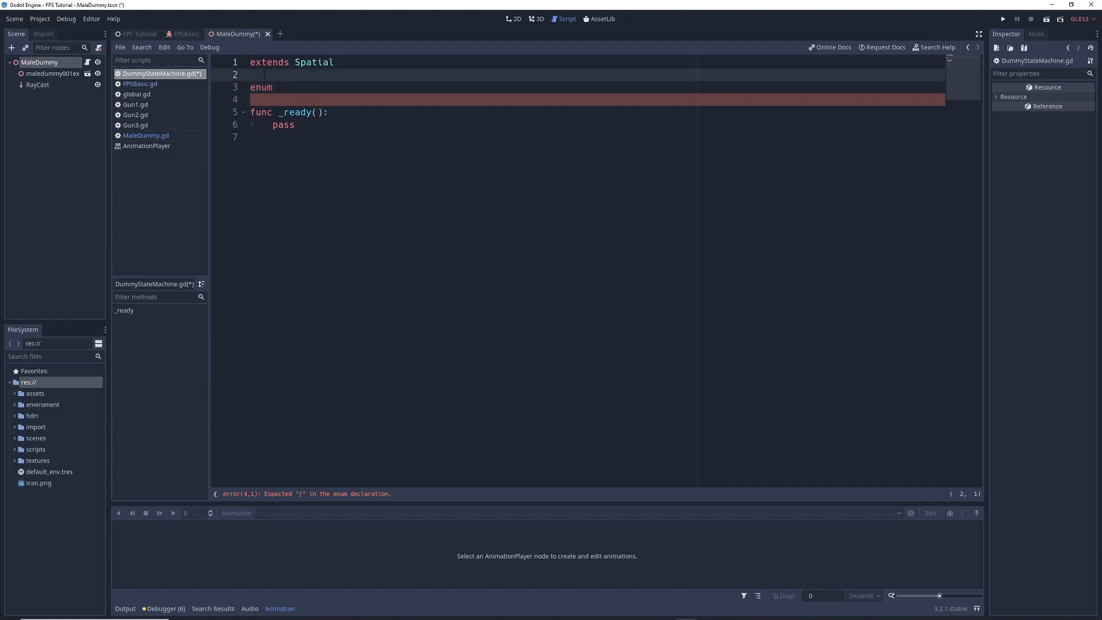
pyautogui.write('var')
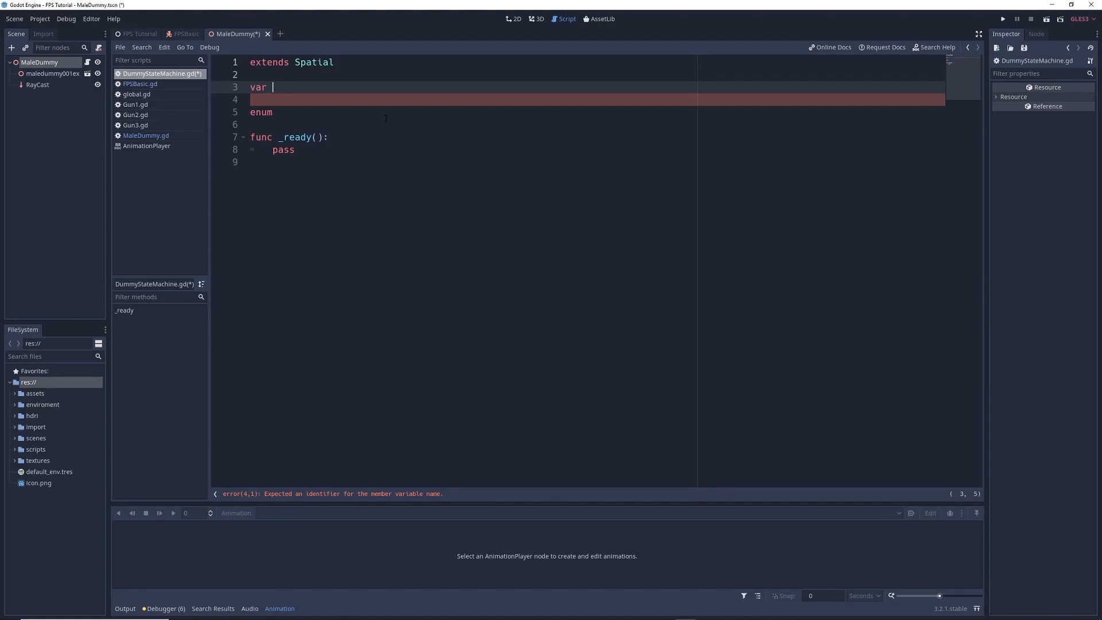
pyautogui.write('number =')
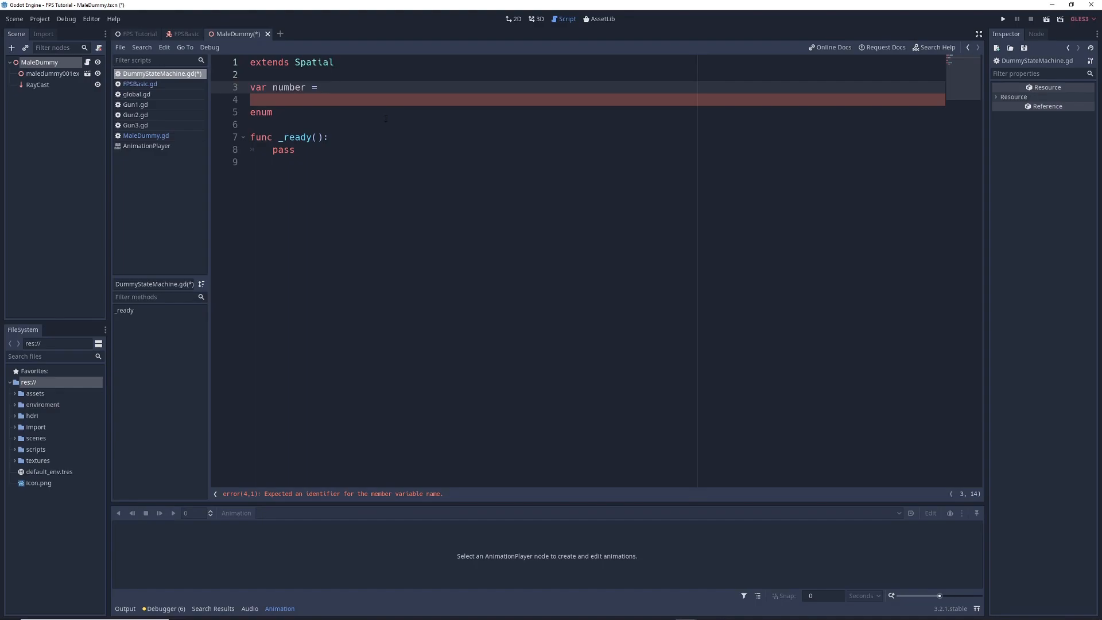
pyautogui.write('4')
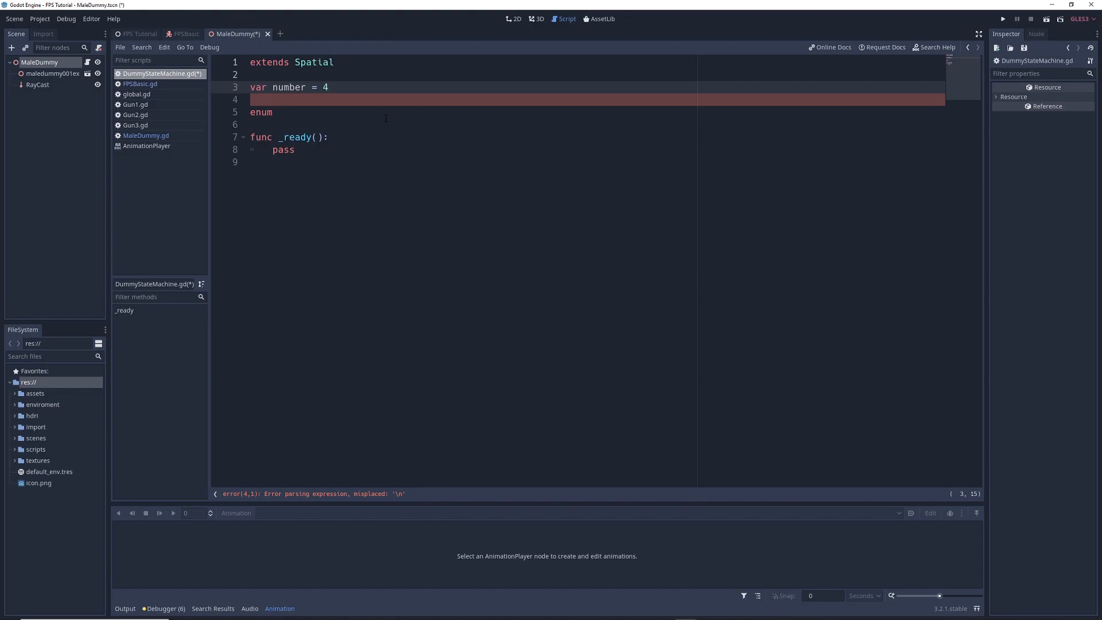
pyautogui.press('enter')
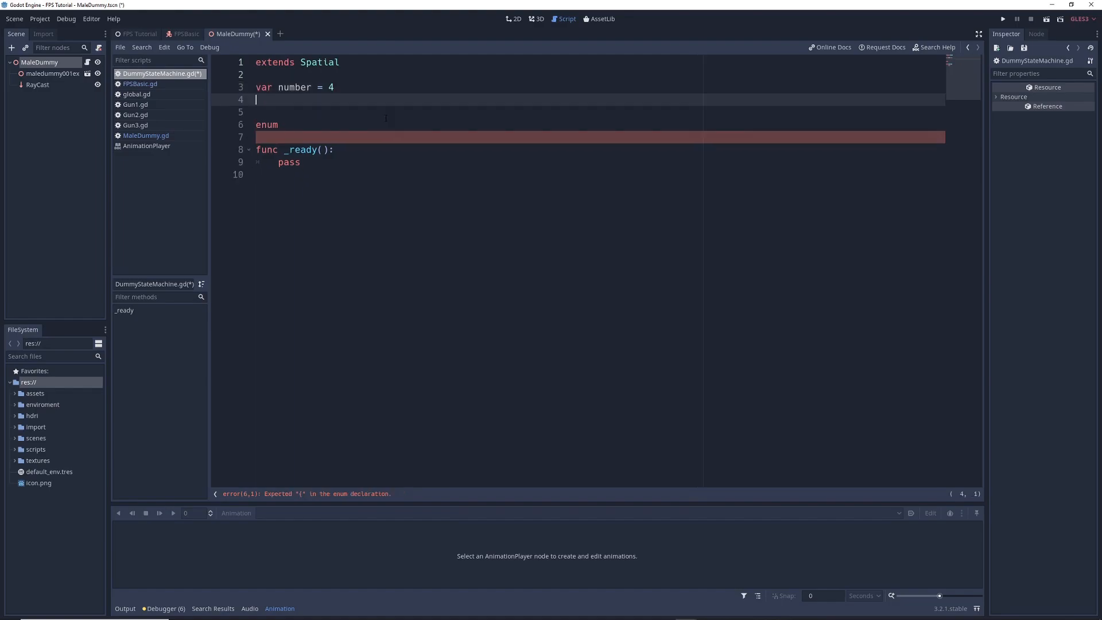
pyautogui.write('const')
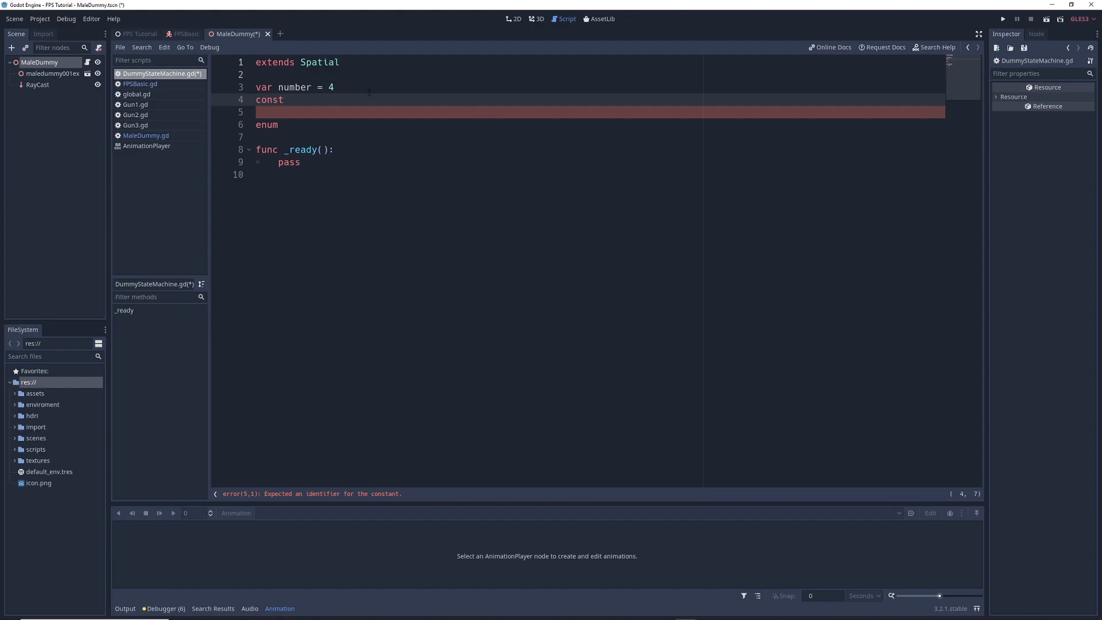
# Declare the constant NUMBER = 2 and select that line
pyautogui.write('NUMBE')
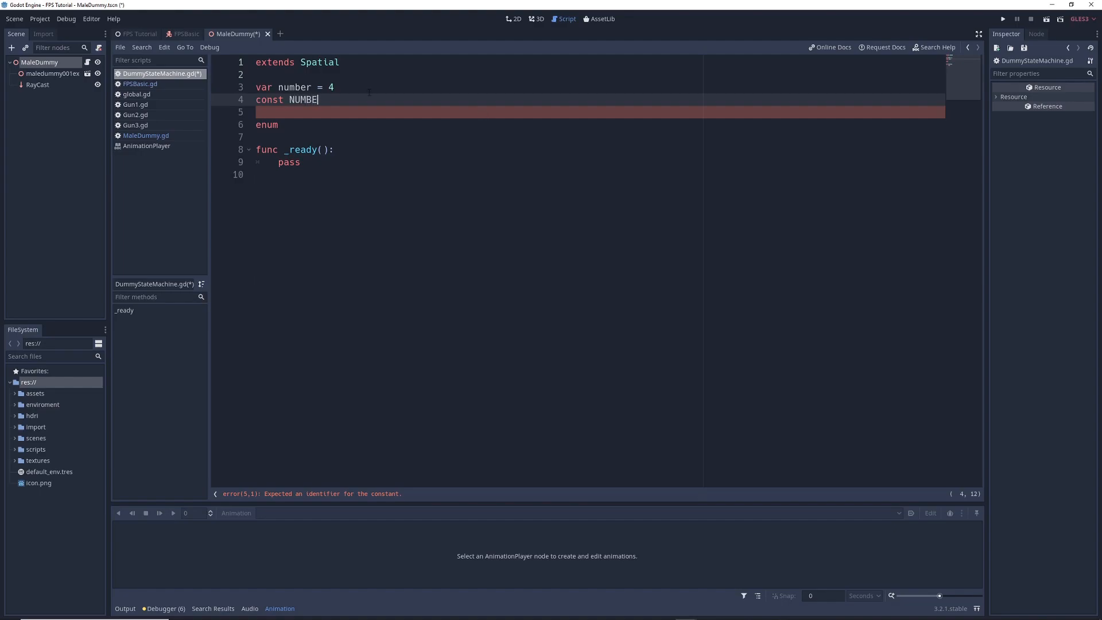
pyautogui.write('R =')
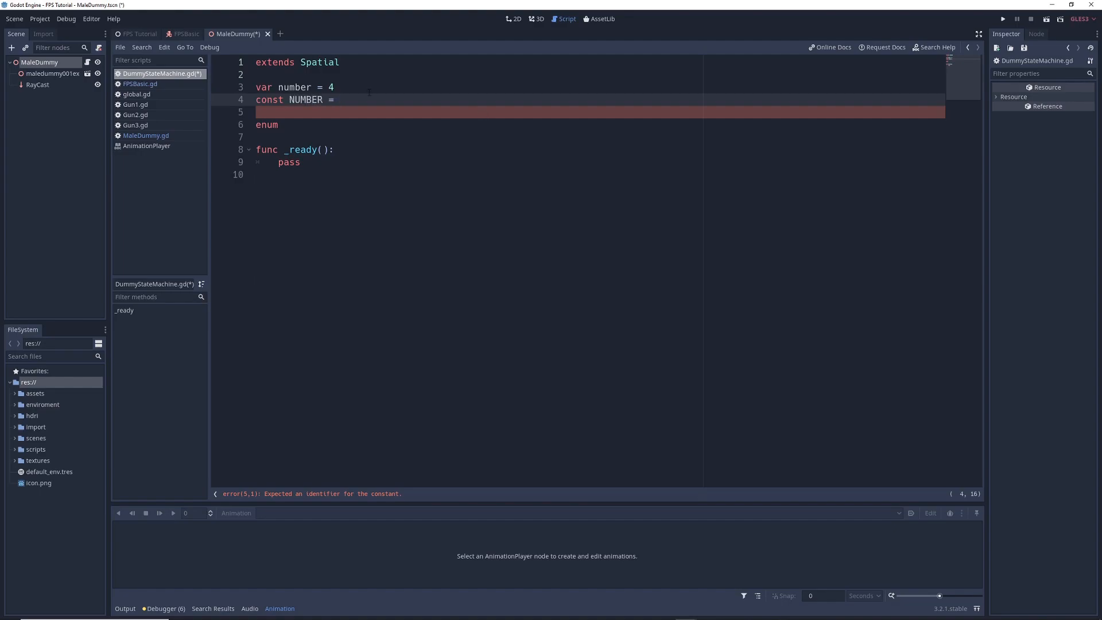
pyautogui.write('2')
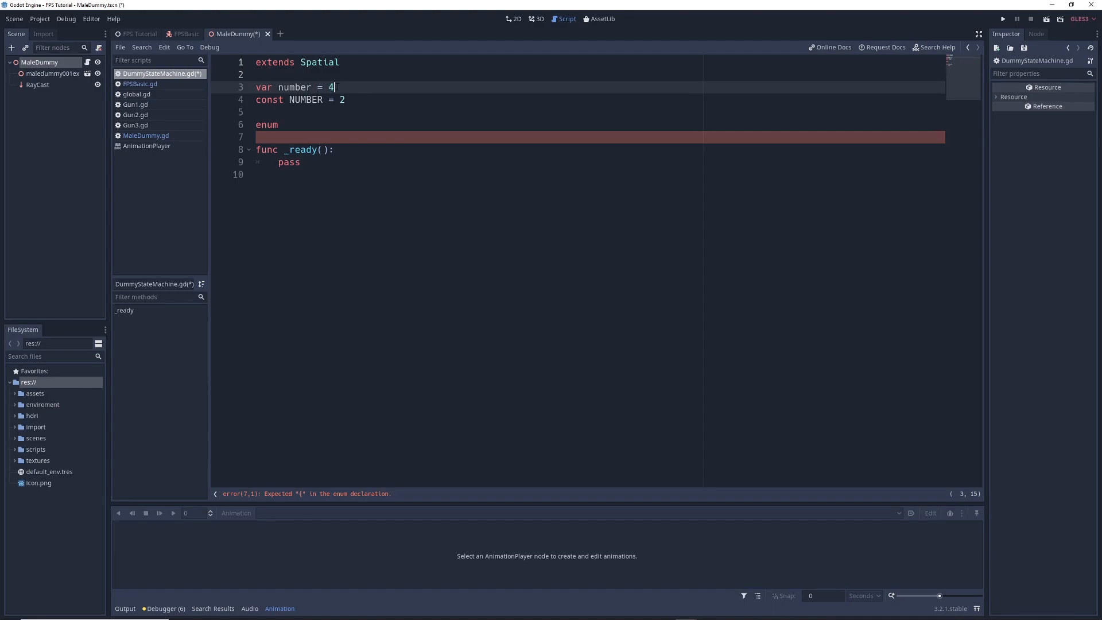
pyautogui.tripleClick(295, 86)
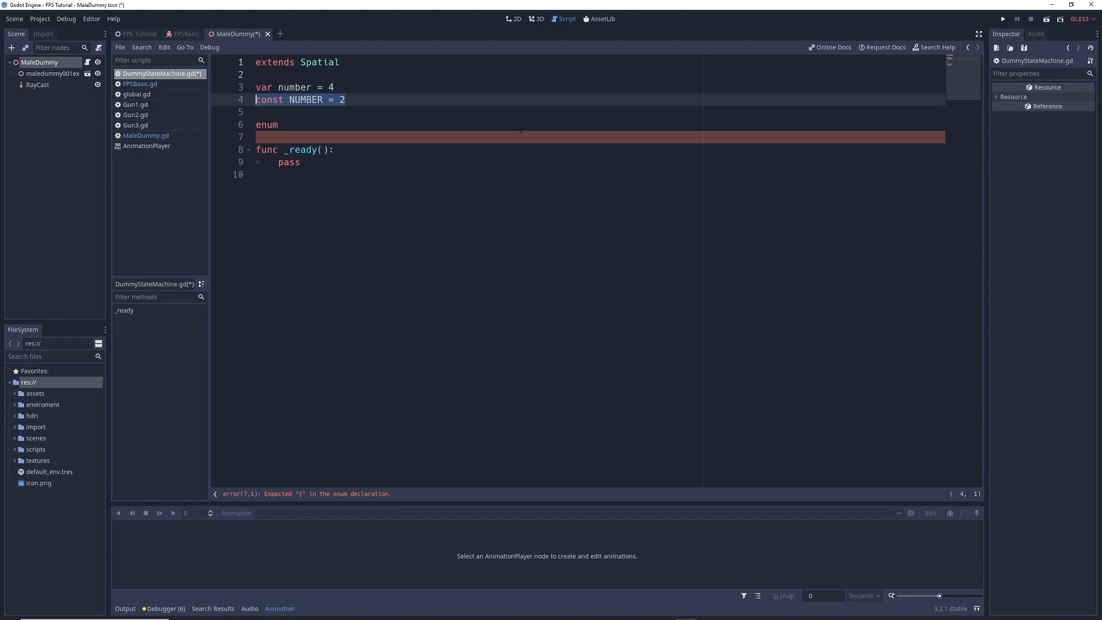
# Add the constants NUMBERTWO = 7 and NUMBERTHREE = 1
pyautogui.write('cons')
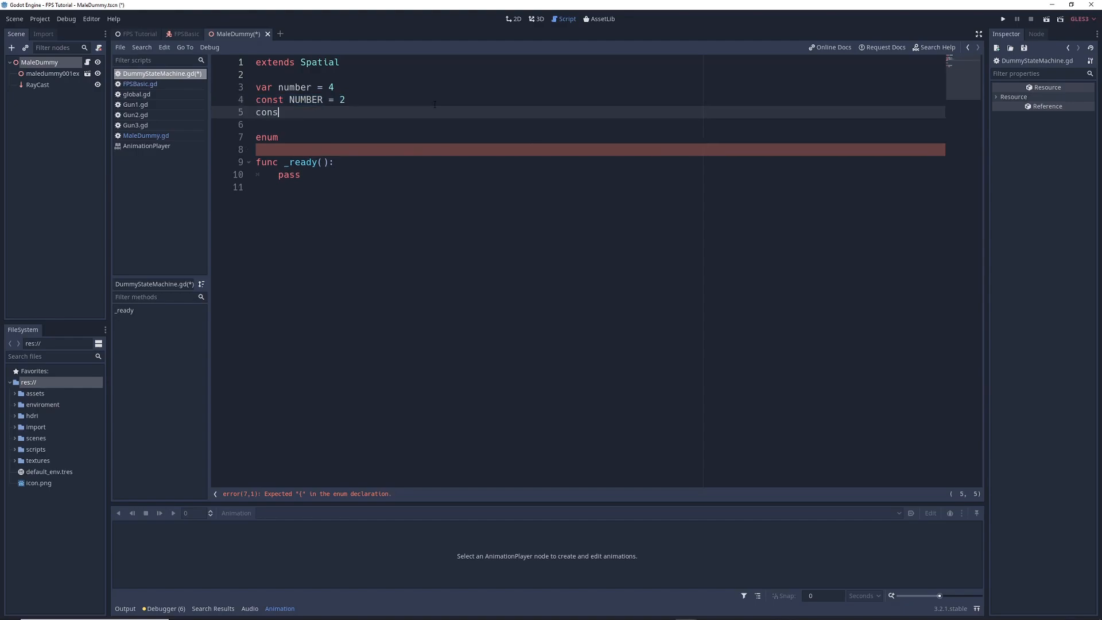
pyautogui.write('t')
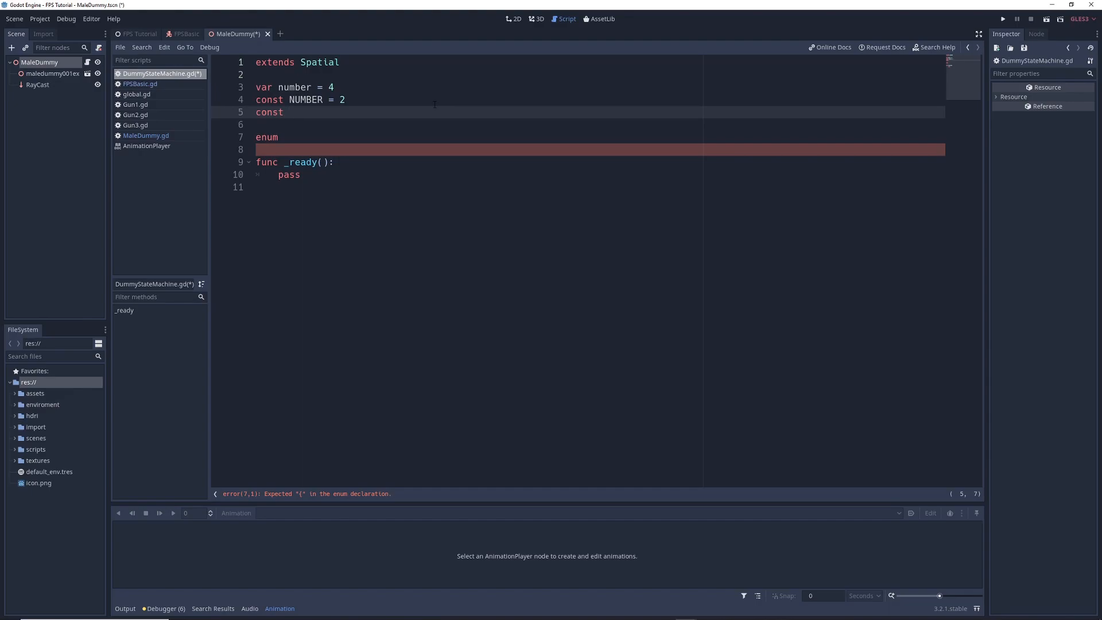
pyautogui.write('NU')
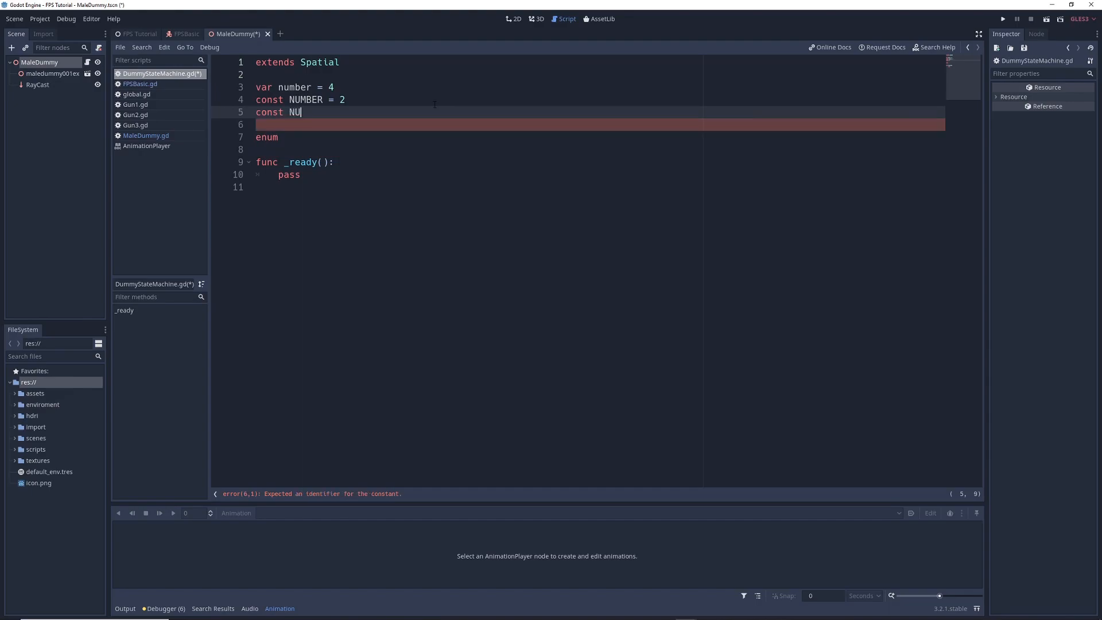
pyautogui.write('MBERTWO =')
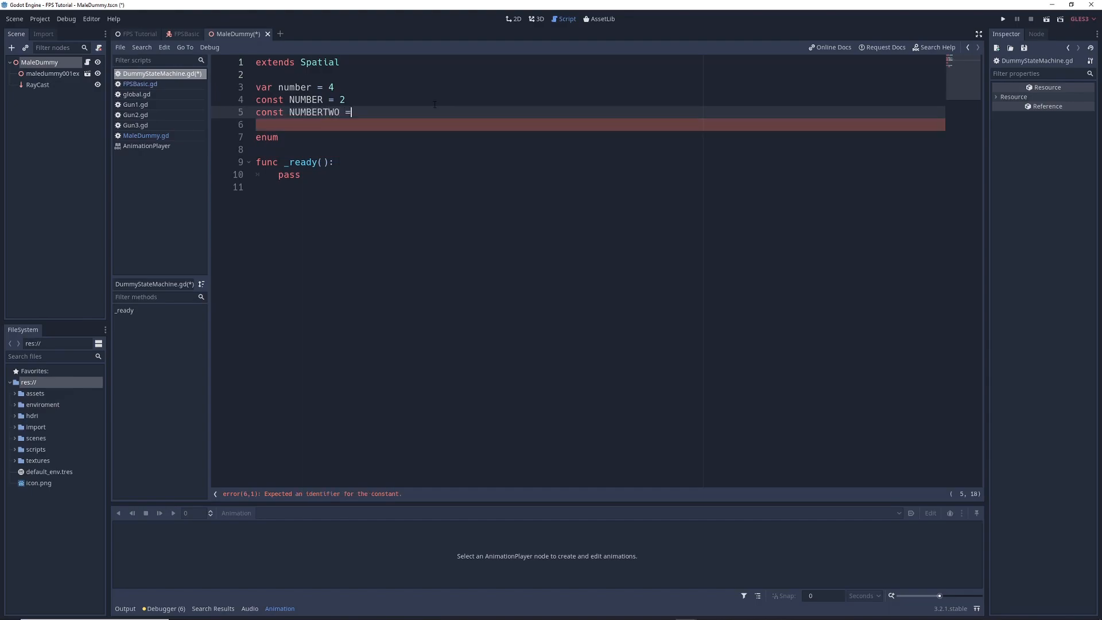
pyautogui.write('7')
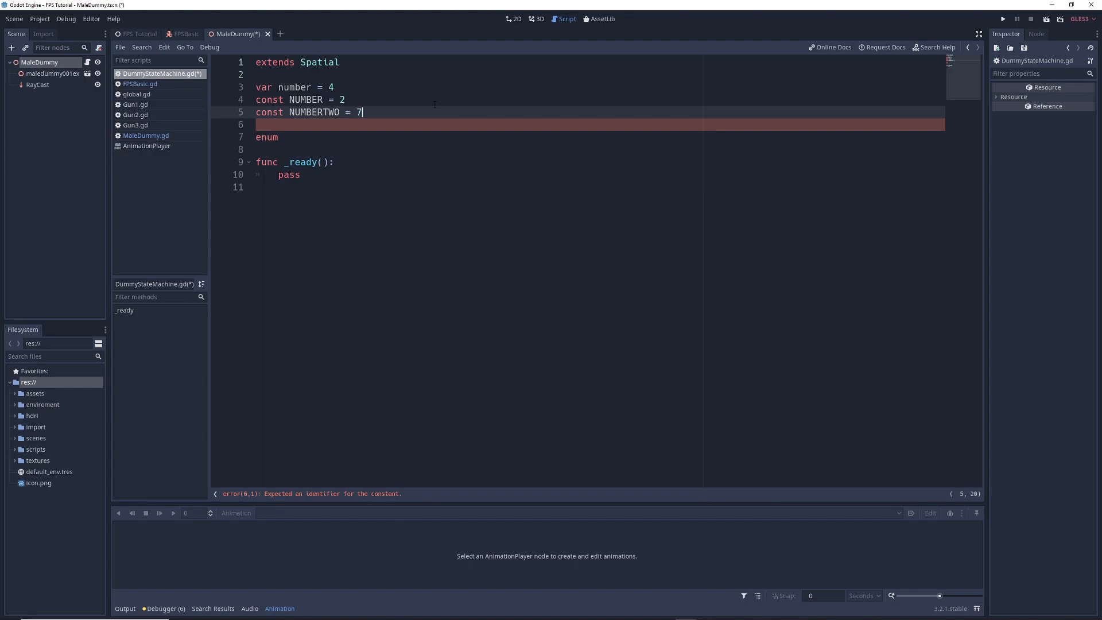
pyautogui.write('con')
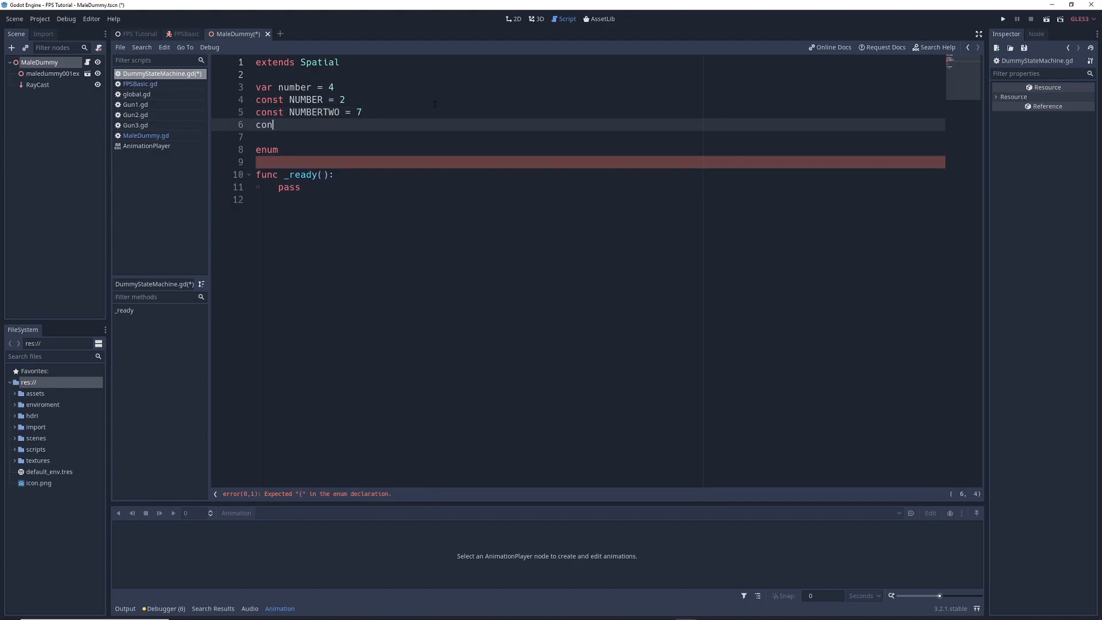
pyautogui.write('st NUMBERTHTR')
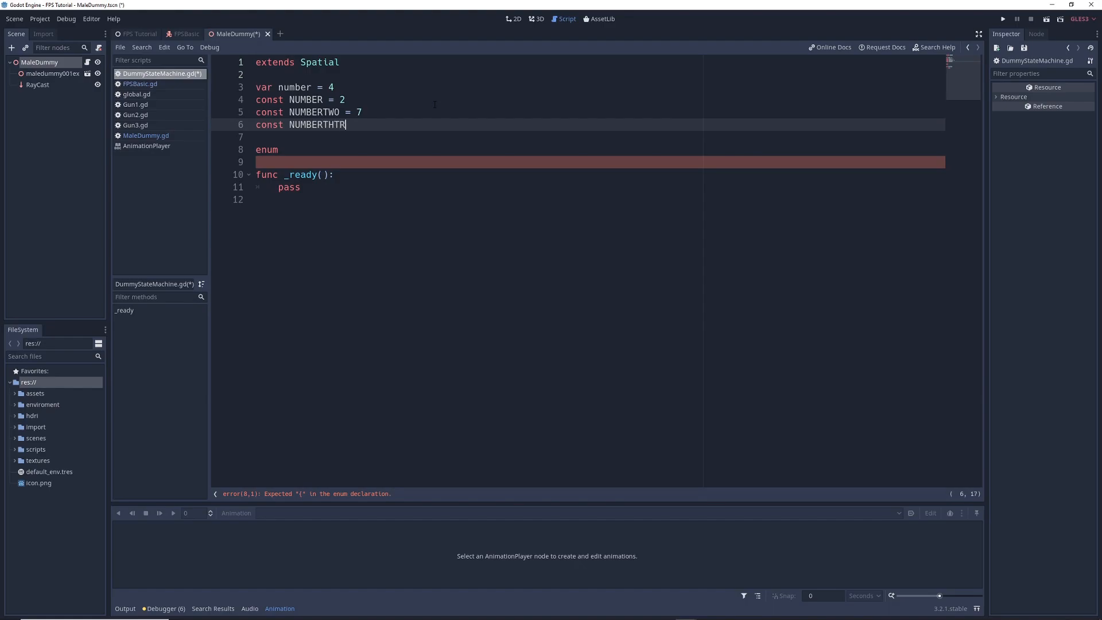
pyautogui.write('EE =')
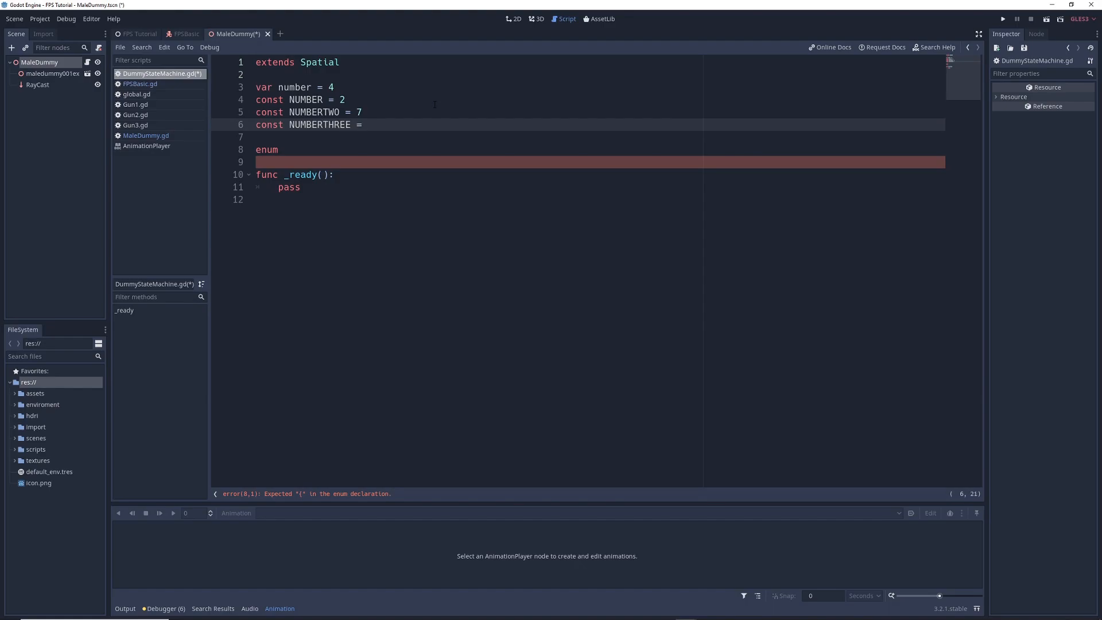
pyautogui.write('1')
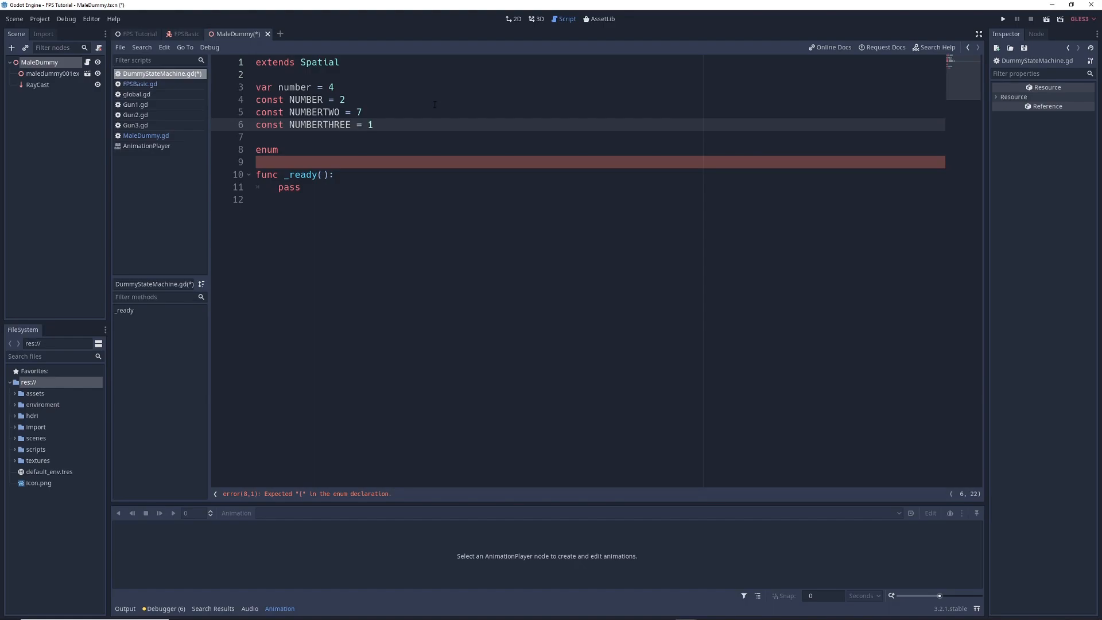
pyautogui.moveTo(257, 87); pyautogui.dragTo(374, 124)
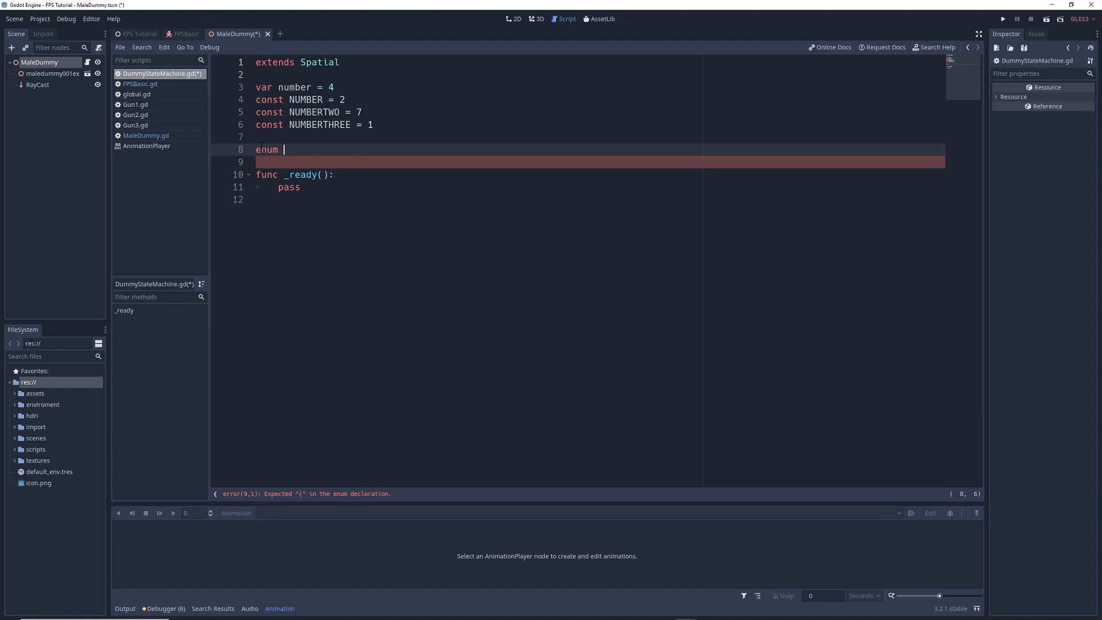
# Fill the enum braces with NUMBER = 2, NUMBERTWO = 7, NUMBERTHREE = 1
pyautogui.write('{')
pyautogui.click(597, 162)
pyautogui.write('N')
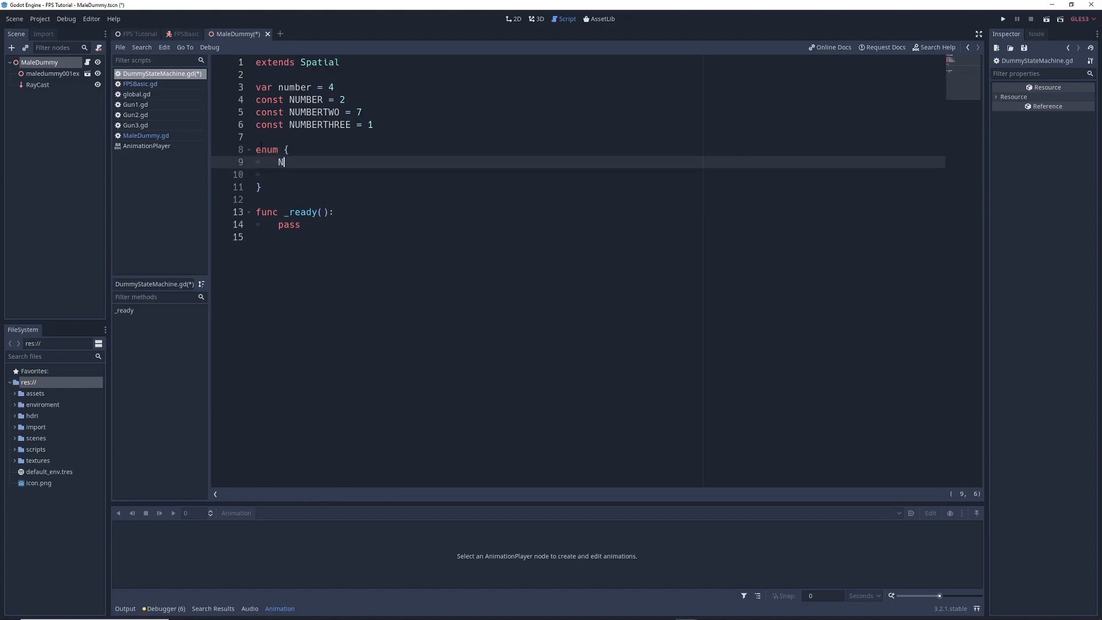
pyautogui.write('UMBER = 2')
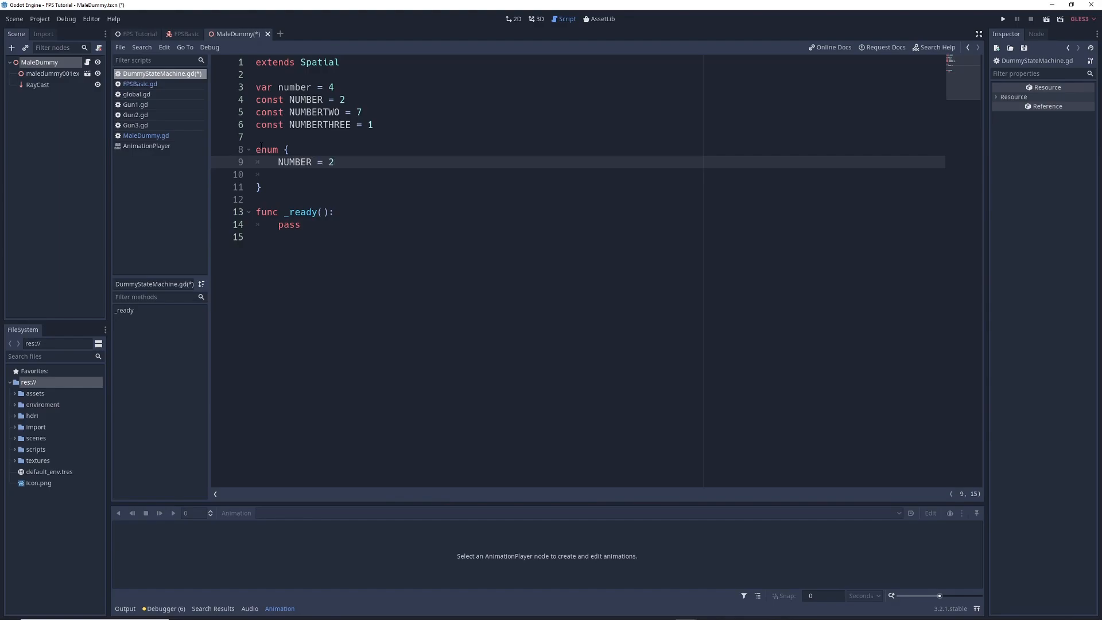
pyautogui.write(',')
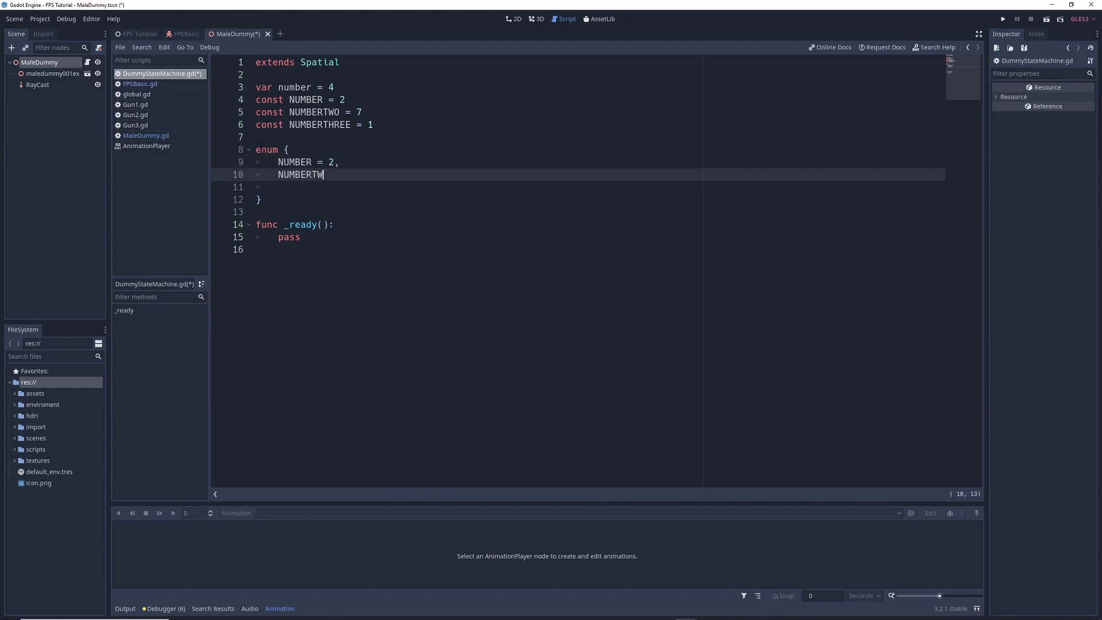
pyautogui.write('O = 7,')
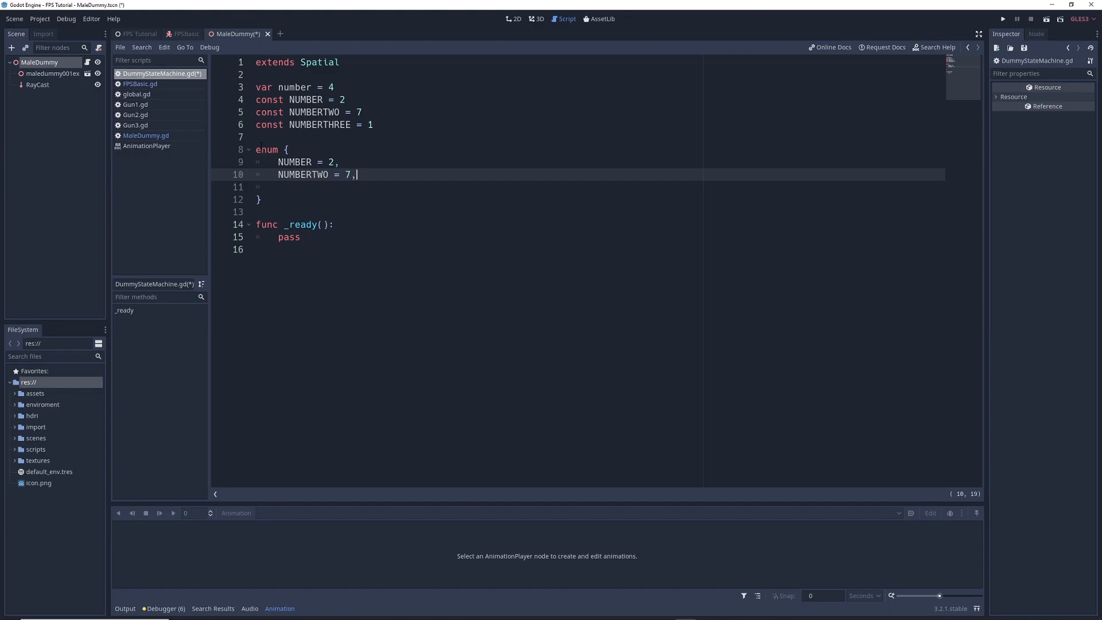
pyautogui.write('NUMBERTHREE =')
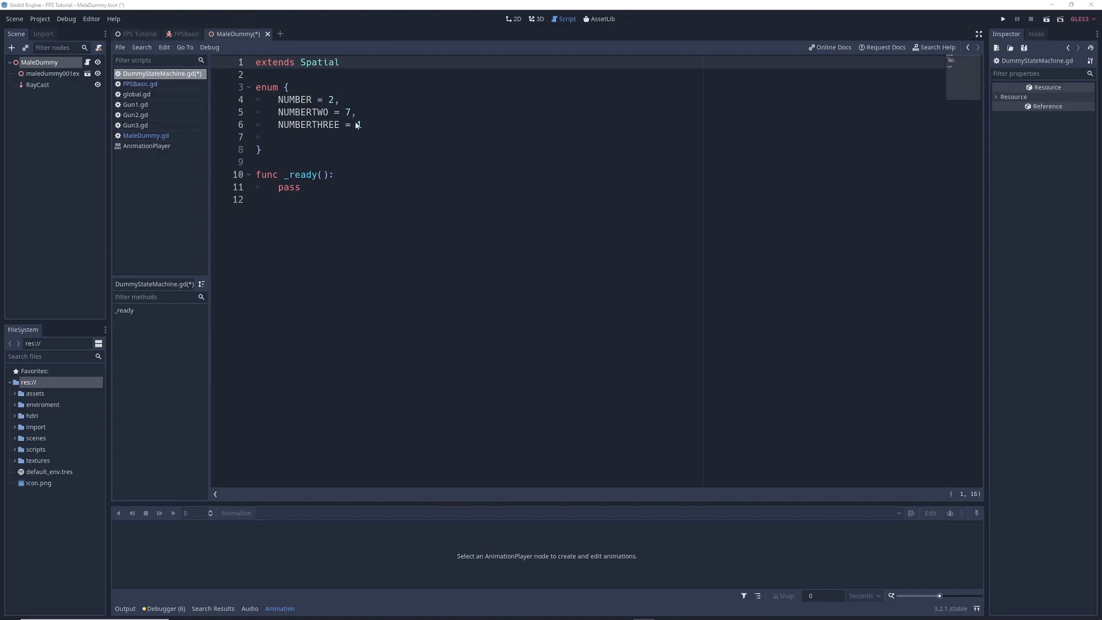
pyautogui.write('1')
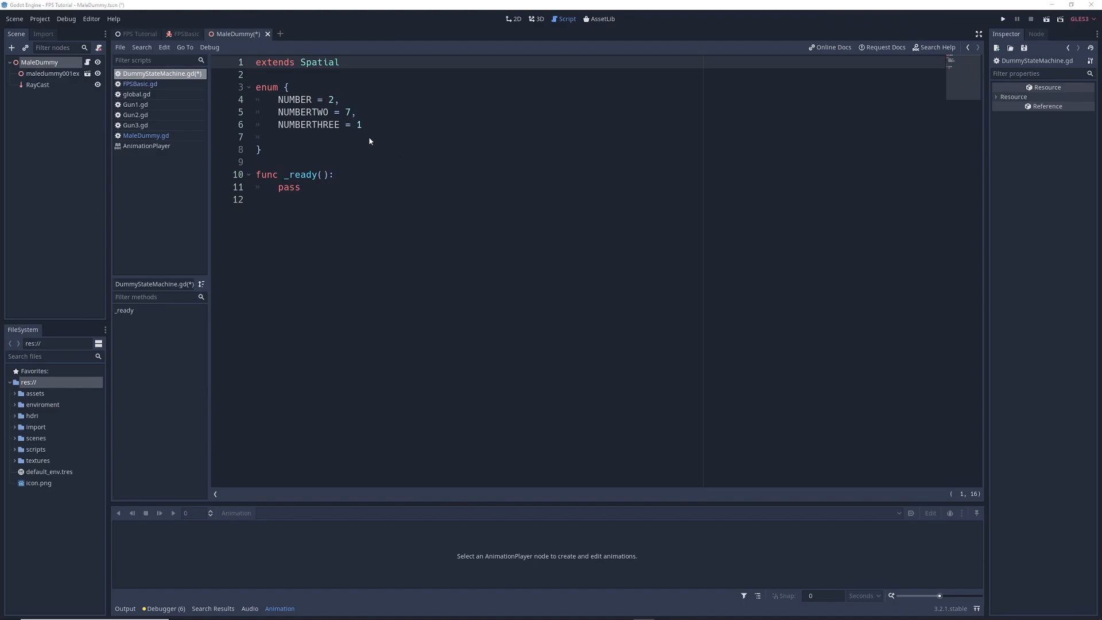
pyautogui.moveTo(378, 146)
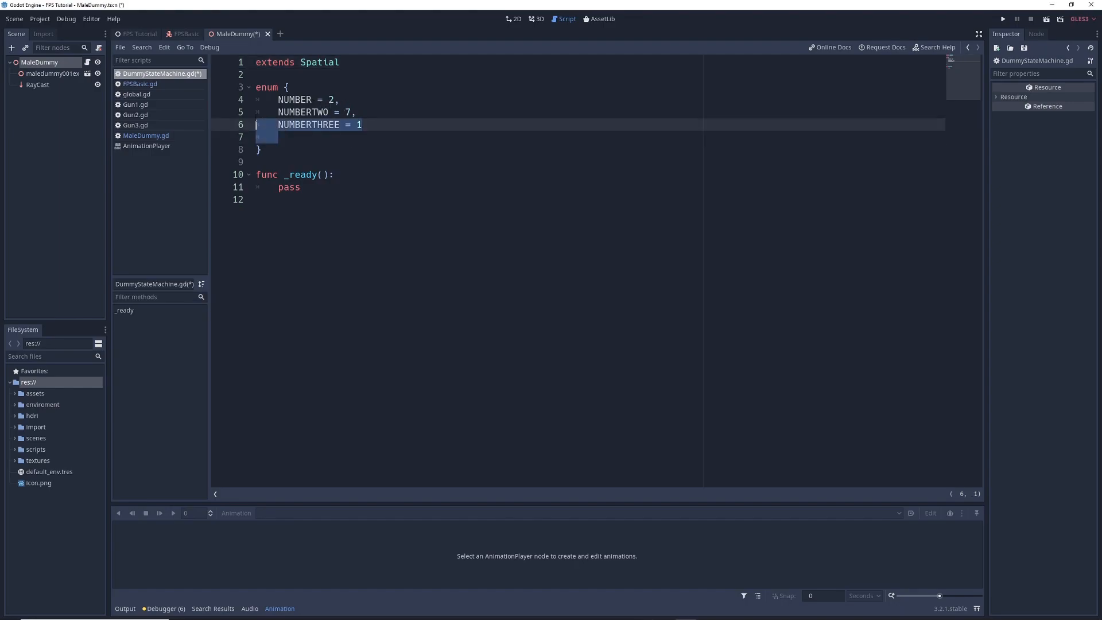
# Replace the enum entries with IDLE, ALERT, STUNNED and add `var state = IDLE`
pyautogui.press('Delete')
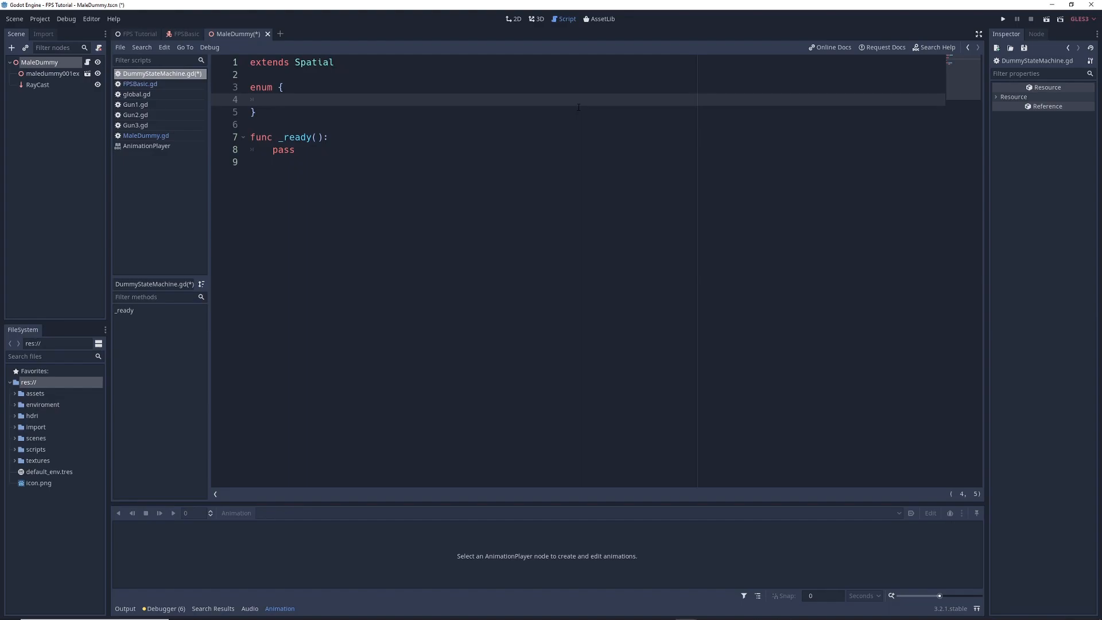
pyautogui.write('IDLE,')
pyautogui.write('ALERT,')
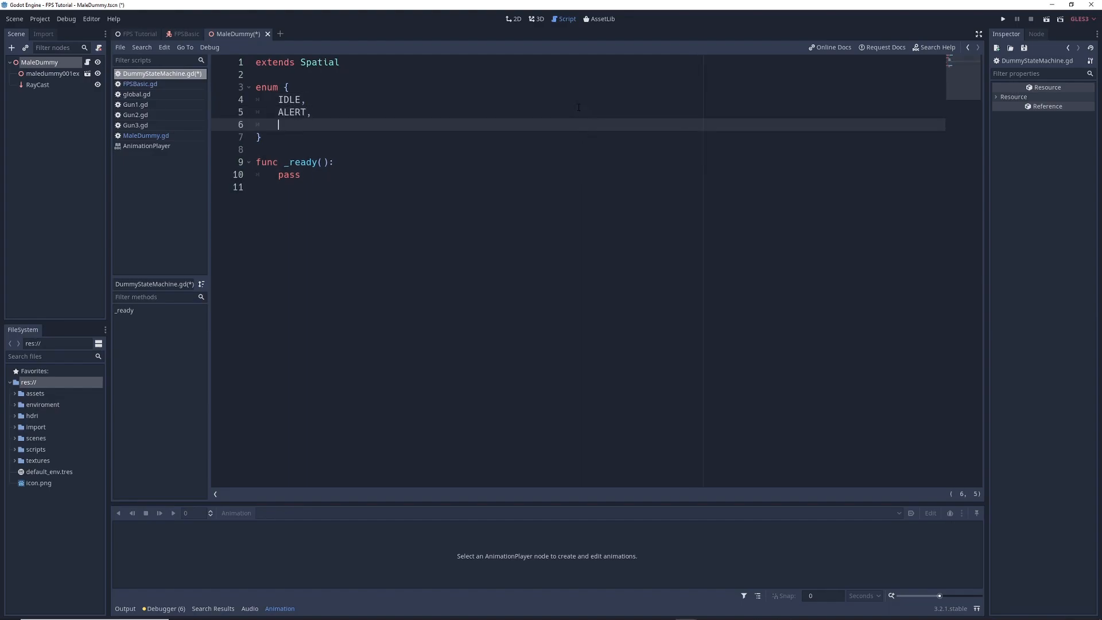
pyautogui.write('STUNNED')
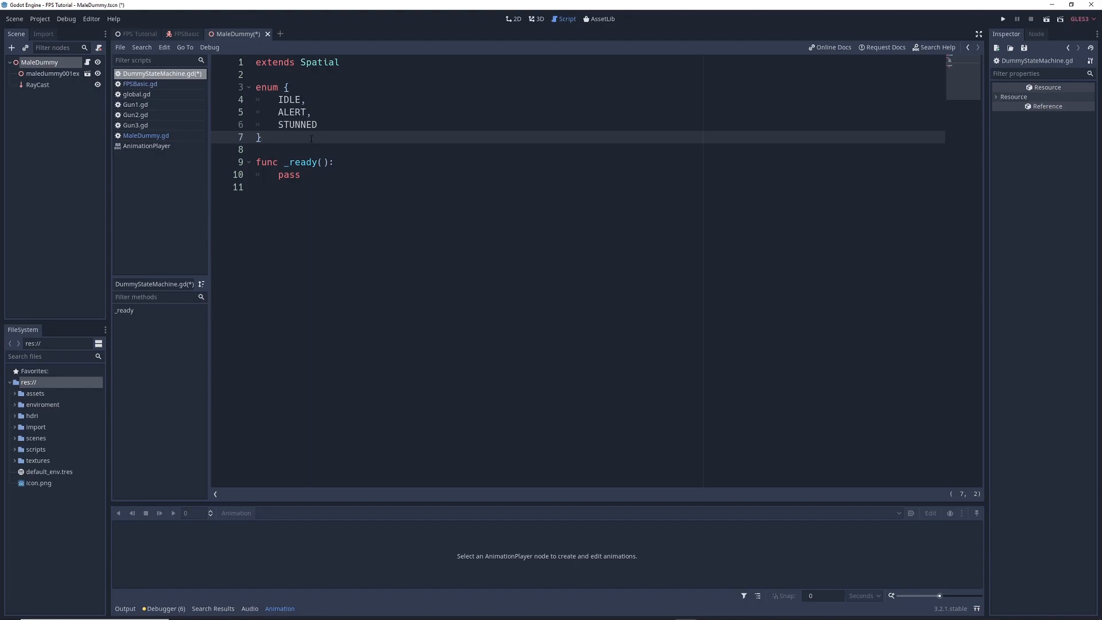
pyautogui.write('var state = IDLE')
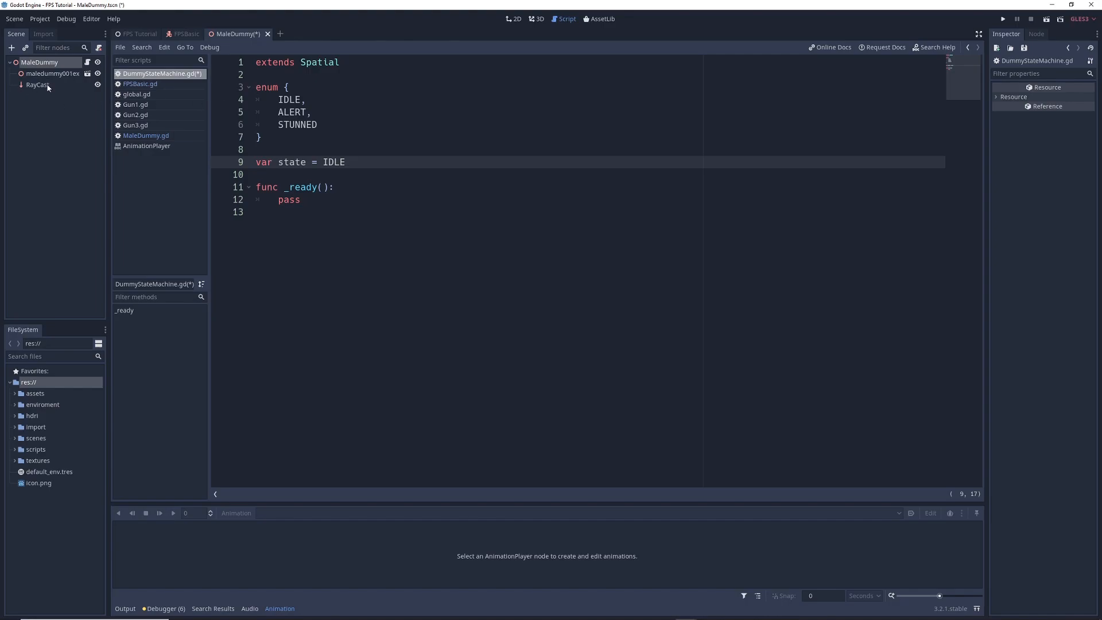
# Add onready vars `raycast = $RayCast` and `ap = $maledummy001exporttest004/AnimationPlayer`
pyautogui.click(538, 19)
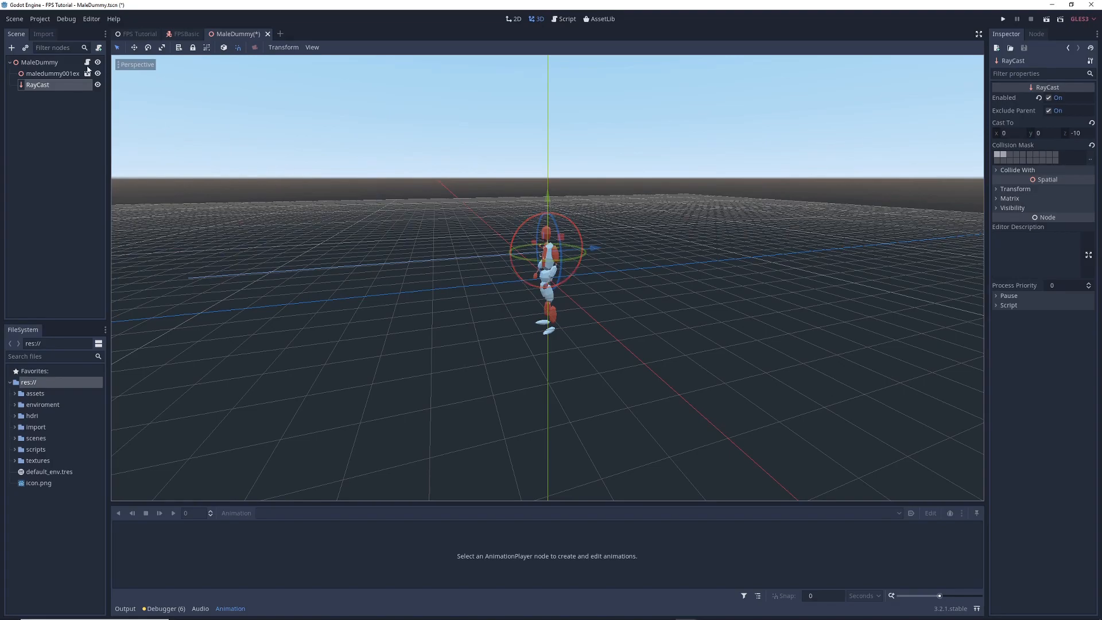
pyautogui.click(567, 19)
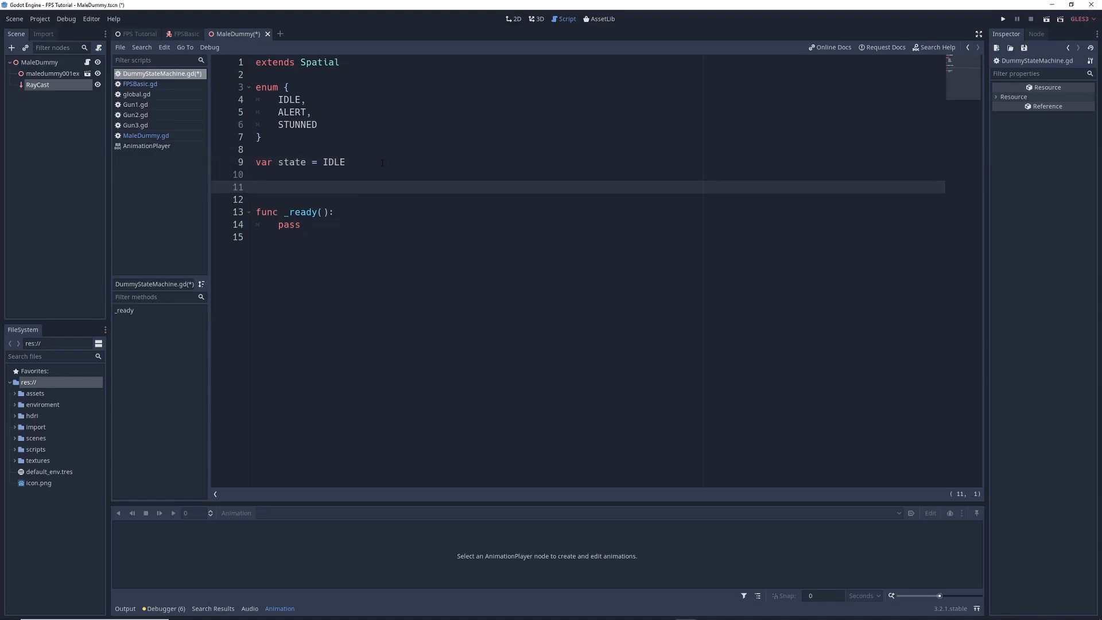
pyautogui.write('onready var raycast = $RayCast')
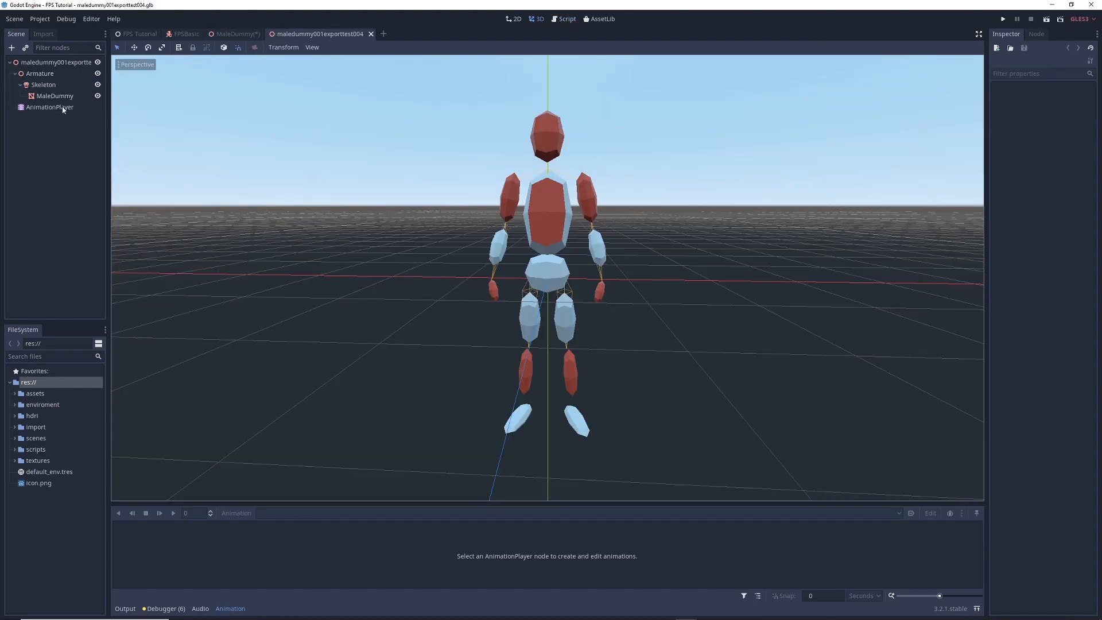
pyautogui.click(49, 107)
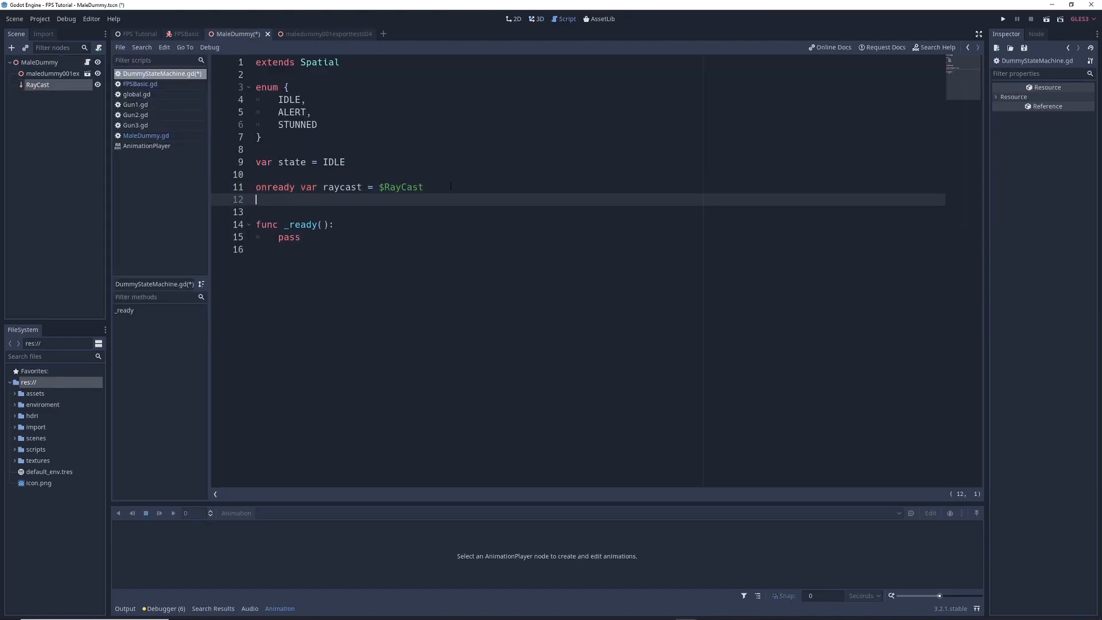
pyautogui.write('onready var ap = $maledummy001exporttest004/AnimationPlayer')
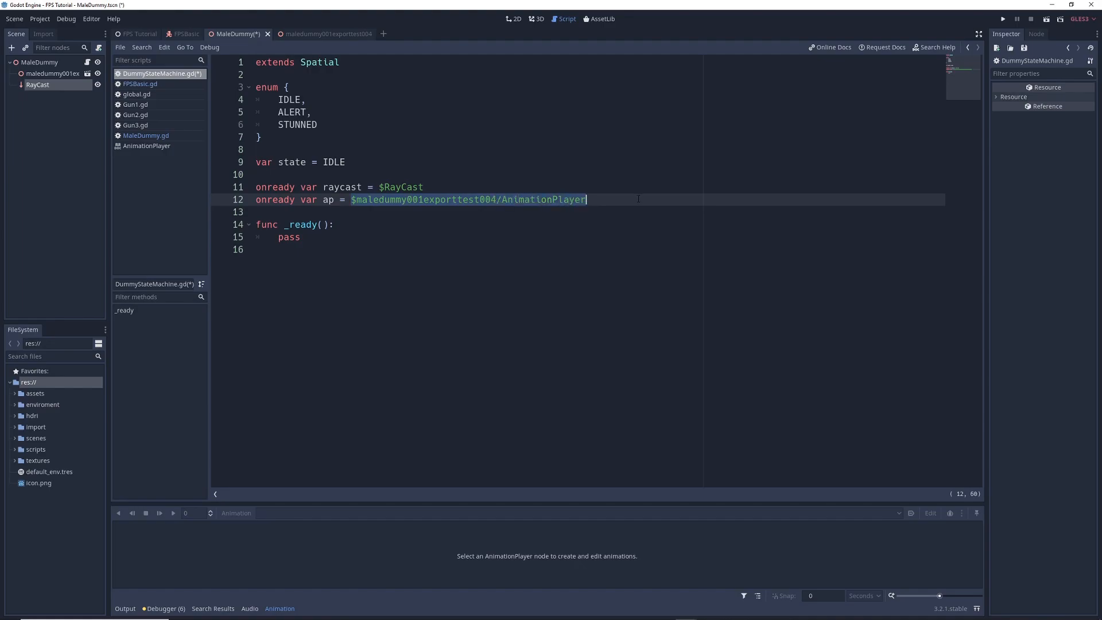
pyautogui.click(583, 200)
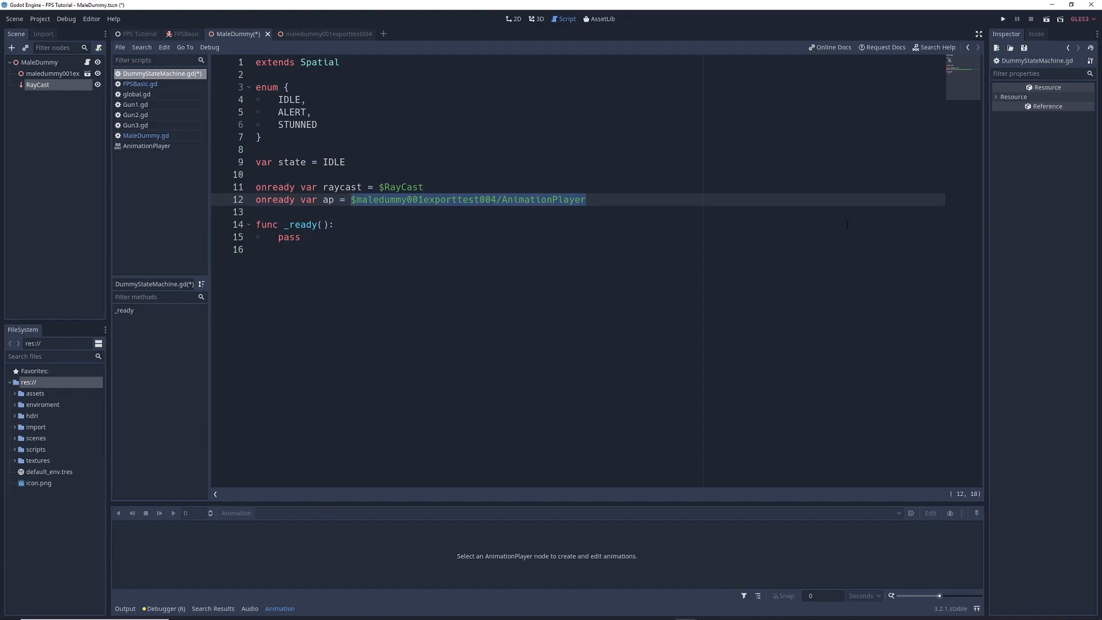
pyautogui.moveTo(329, 254)
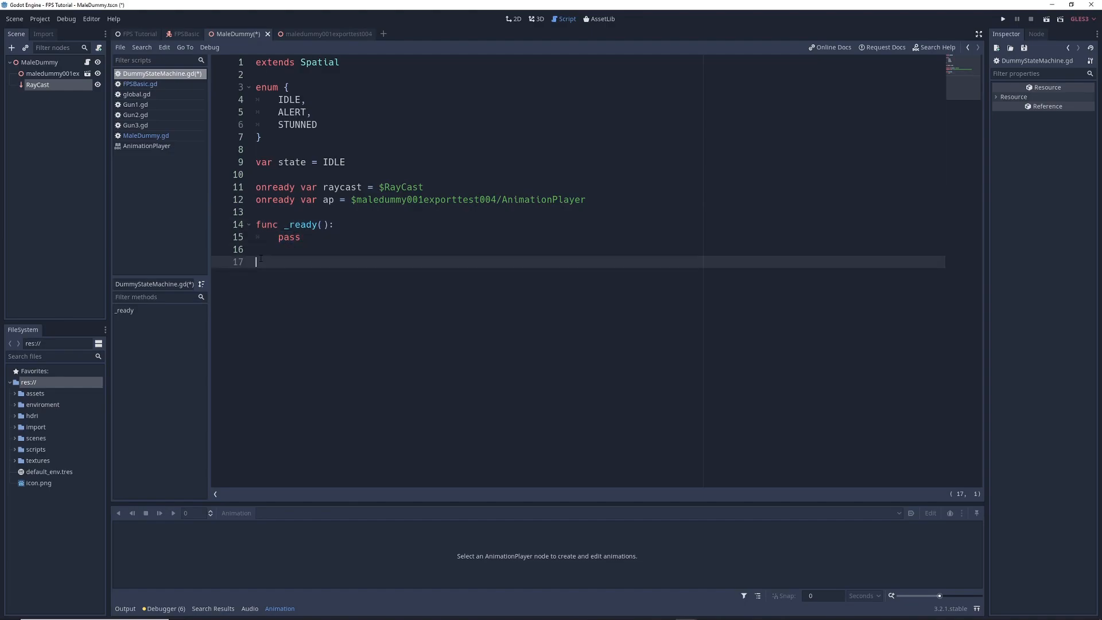
# Write `func _process(delta):` with `match state:` and IDLE, ALERT, STUNNED branches
pyautogui.write('func _process(delta):')
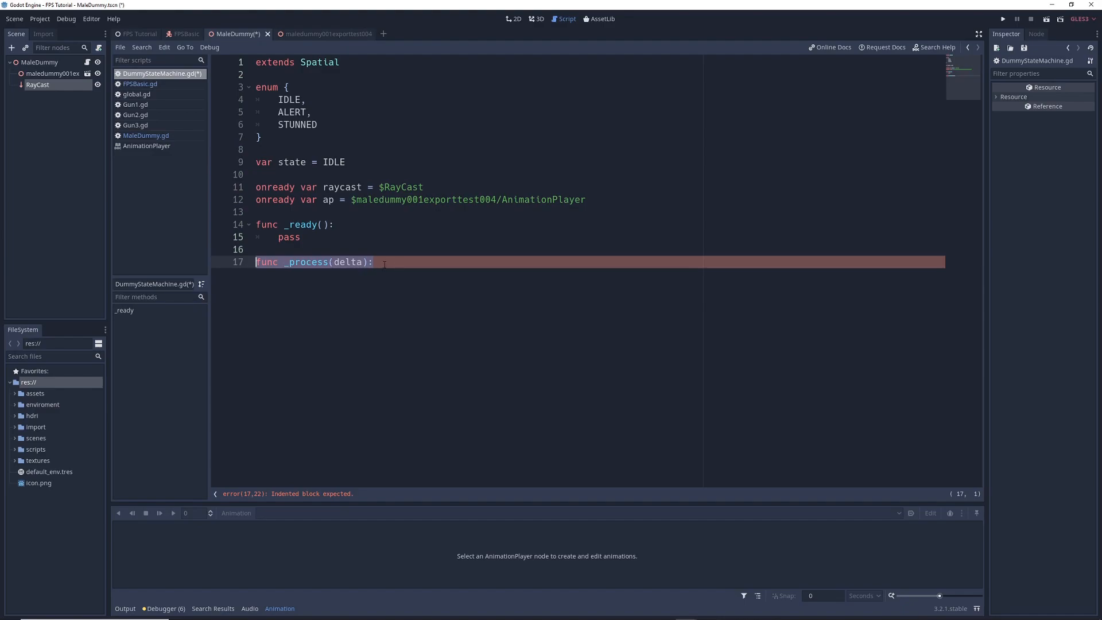
pyautogui.press('enter')
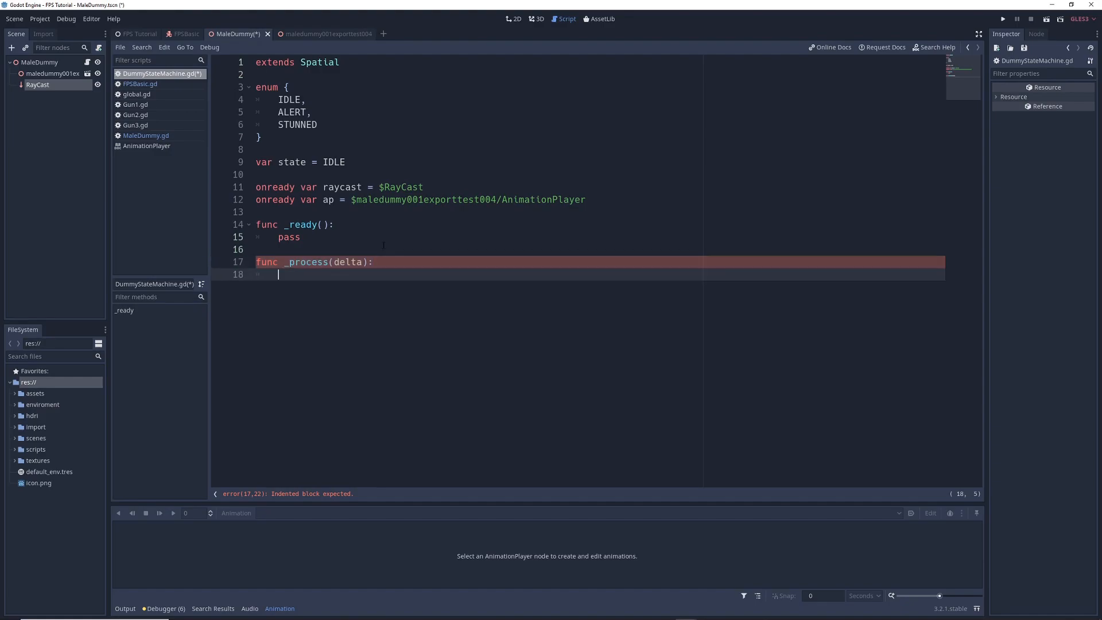
pyautogui.write('match state:')
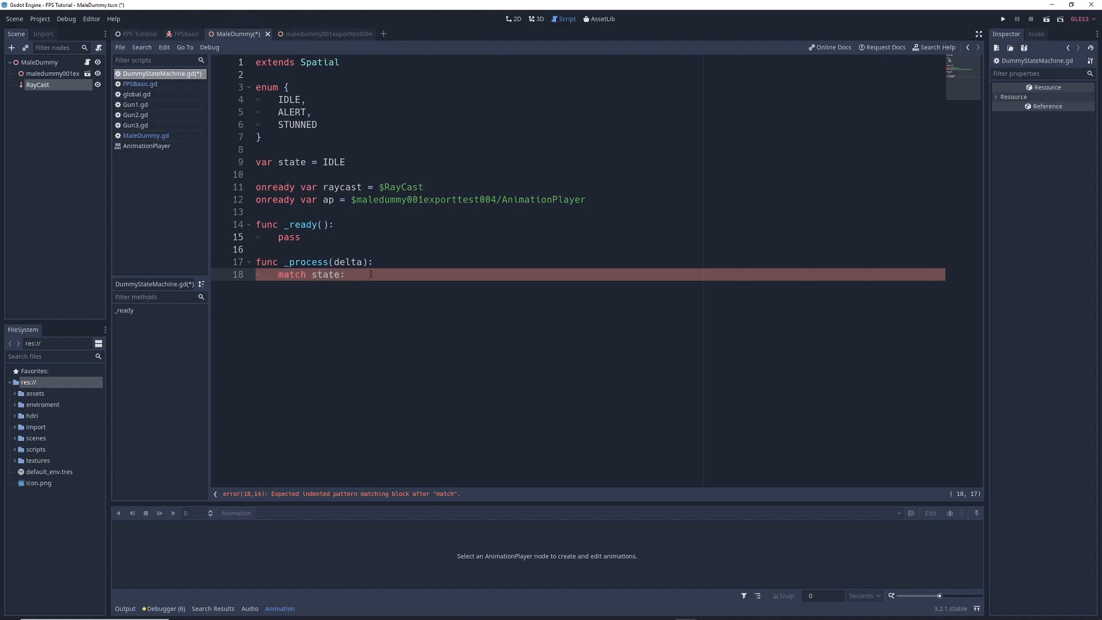
pyautogui.press('enter')
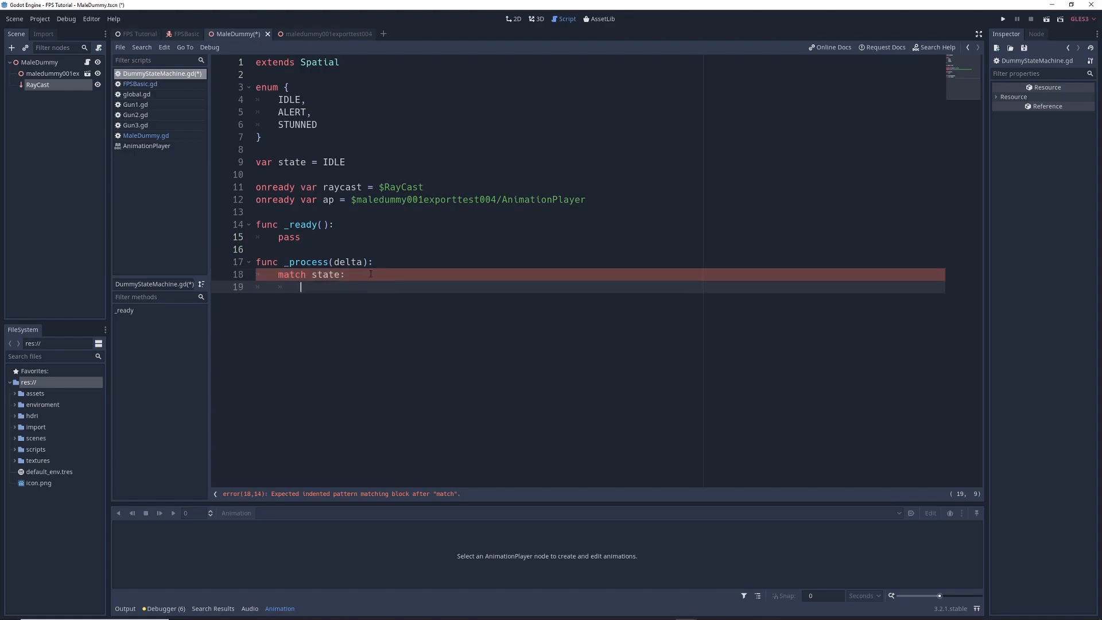
pyautogui.write('IDLE:')
pyautogui.write('S')
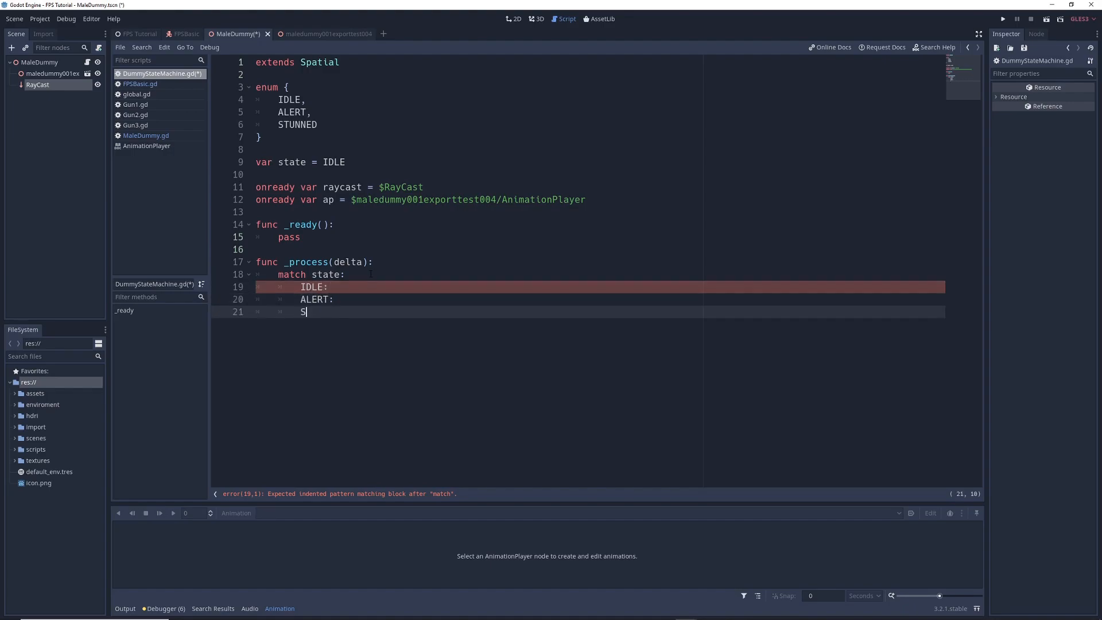
pyautogui.write('TUNNED:')
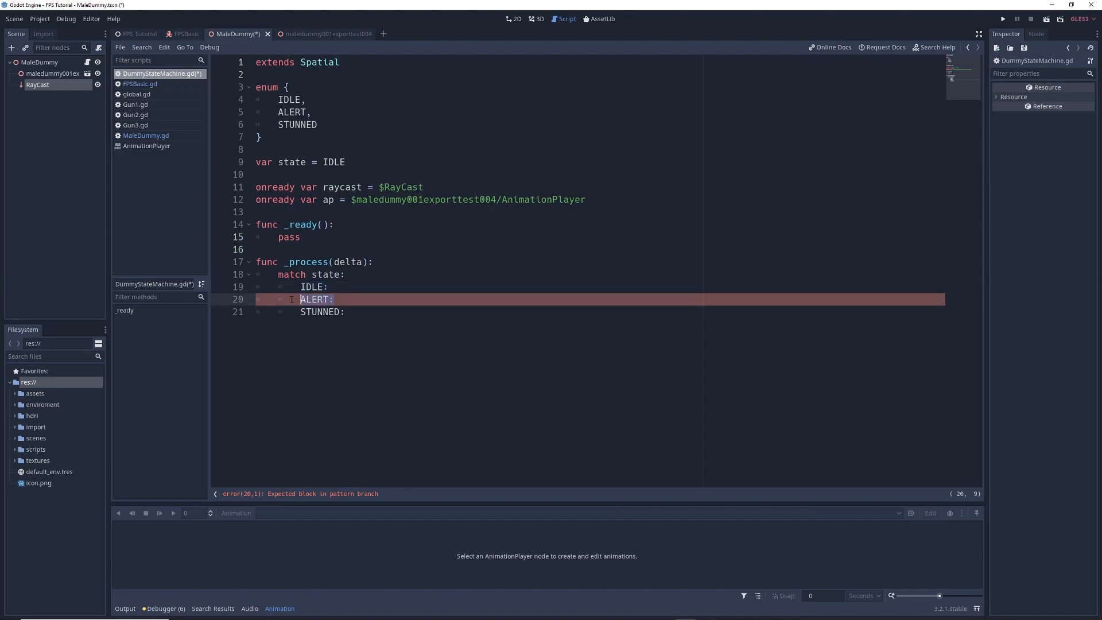
# Give the branches `ap.play("Idle")`, `ap.play("Alert")` and `ap.play("Stunned")` calls
pyautogui.click(313, 287)
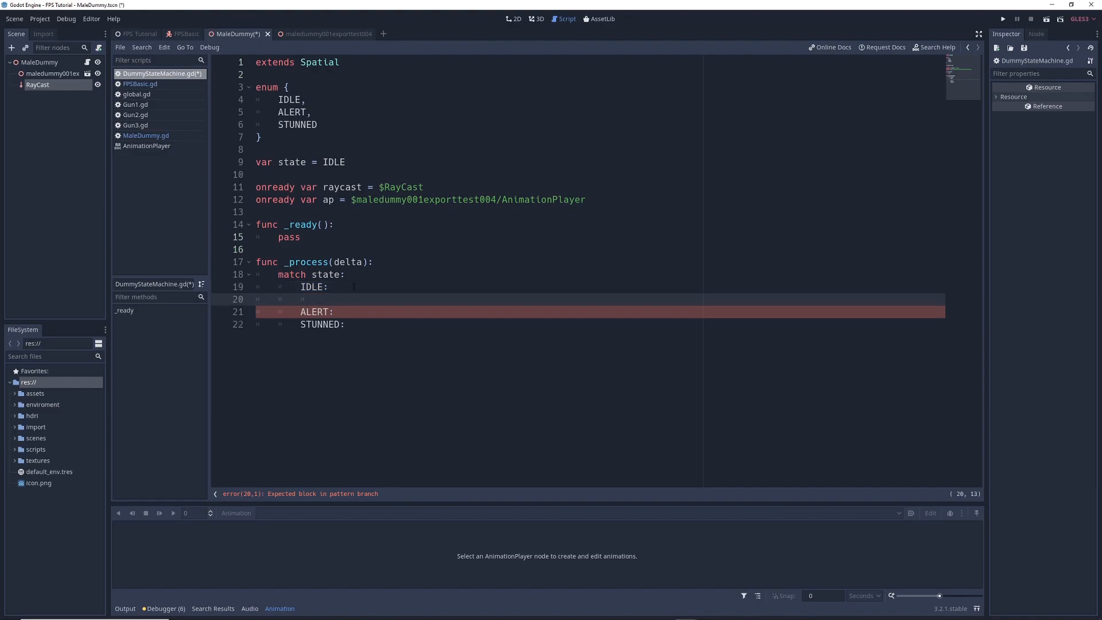
pyautogui.write('ap.play("Idle")')
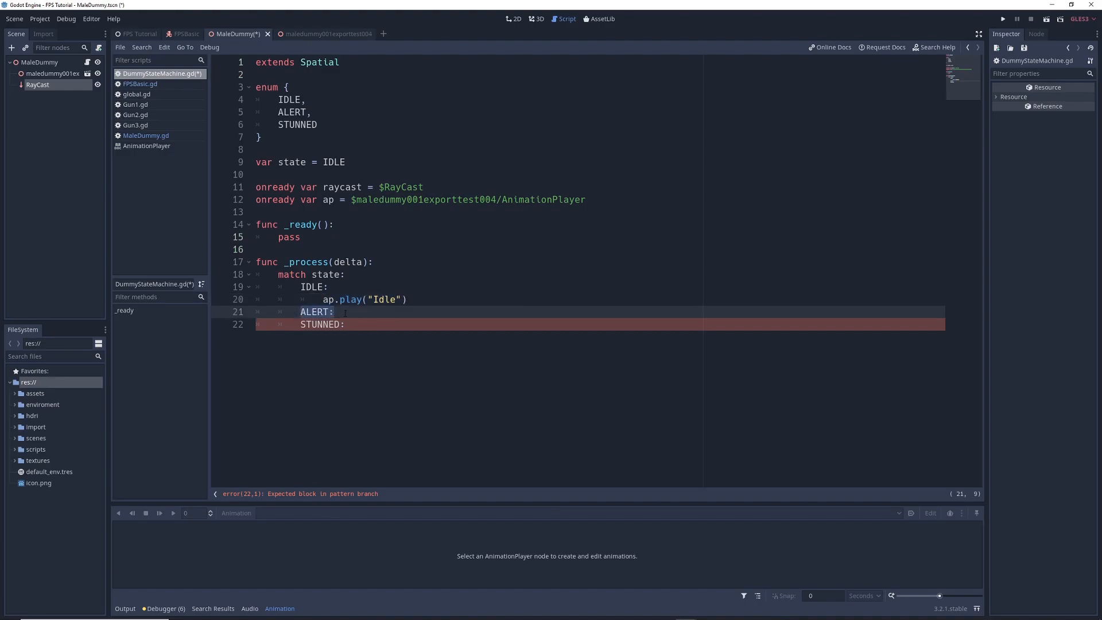
pyautogui.write('ap.play("Alert")')
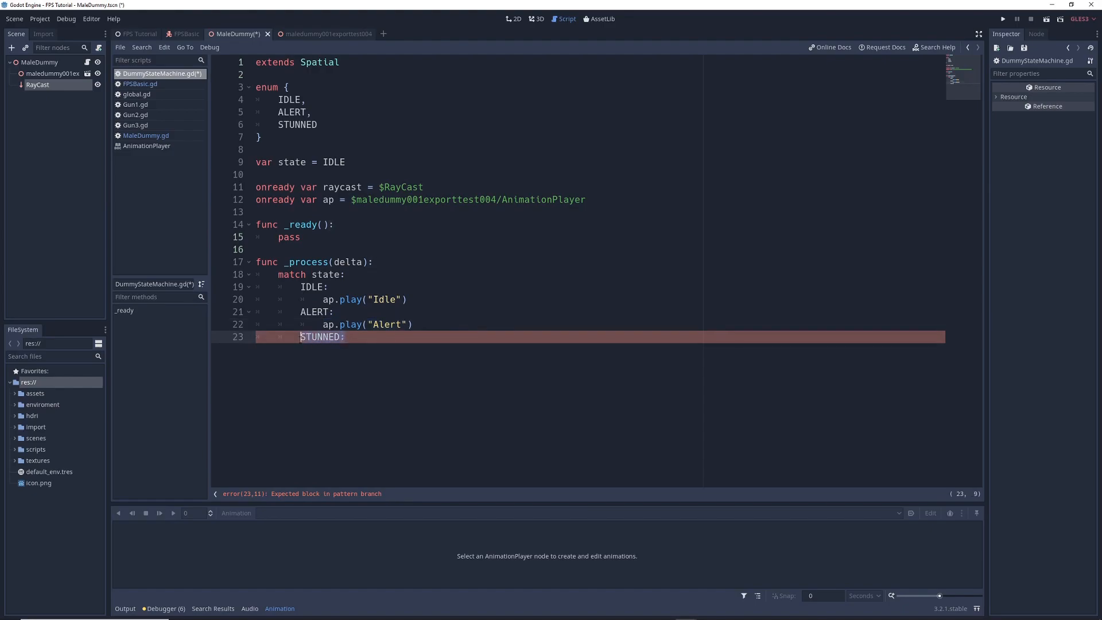
pyautogui.write('ap.play("Stunned")')
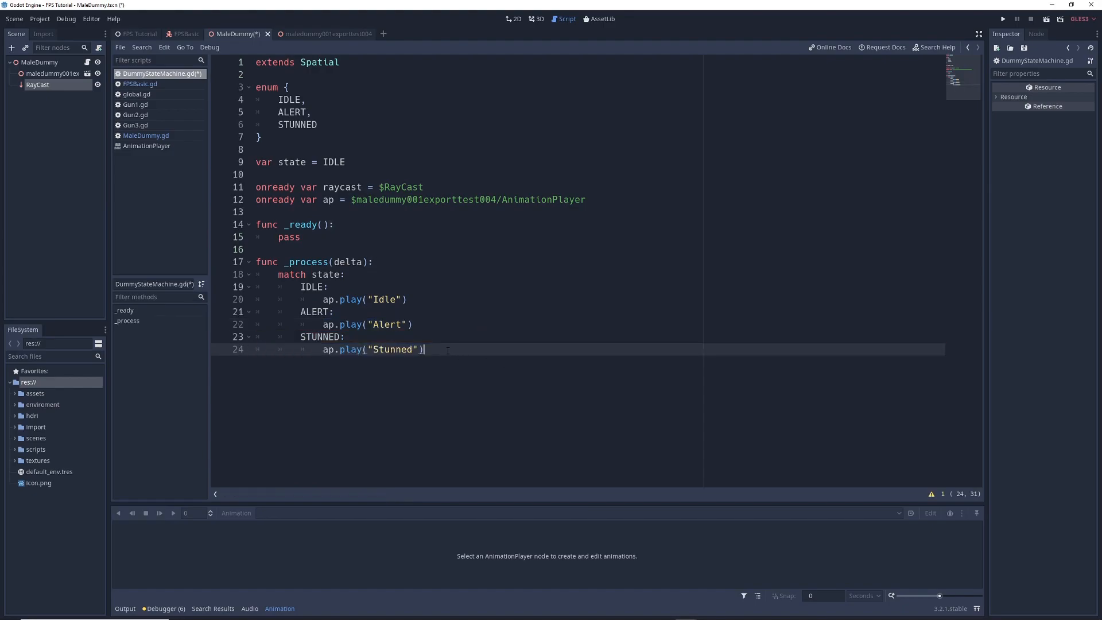
pyautogui.moveTo(425, 350); pyautogui.dragTo(322, 350)
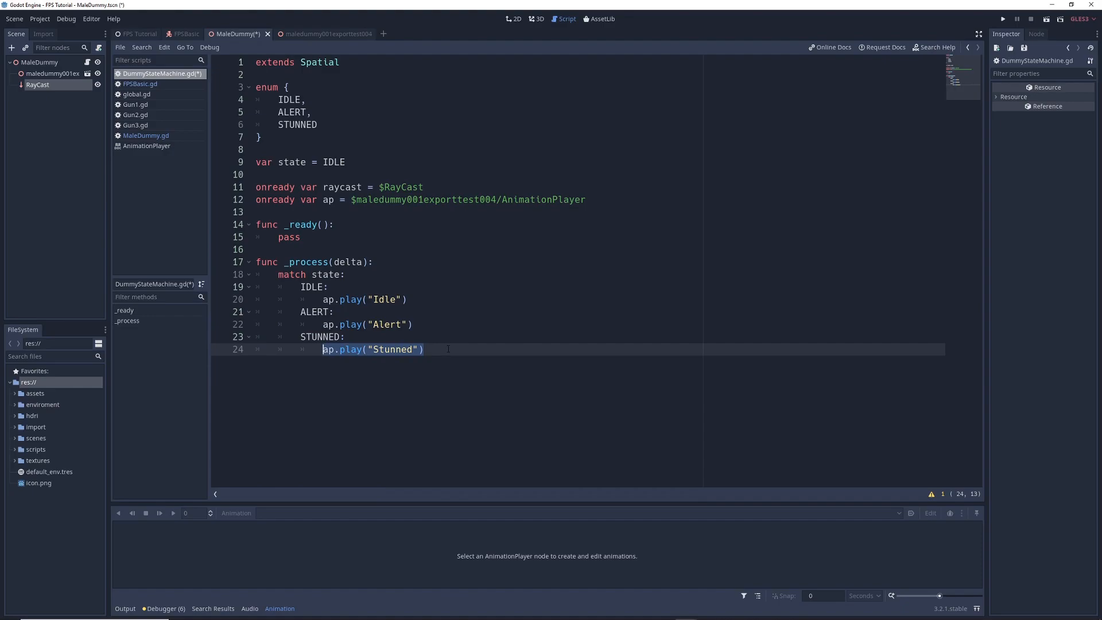
pyautogui.moveTo(422, 349); pyautogui.dragTo(257, 287)
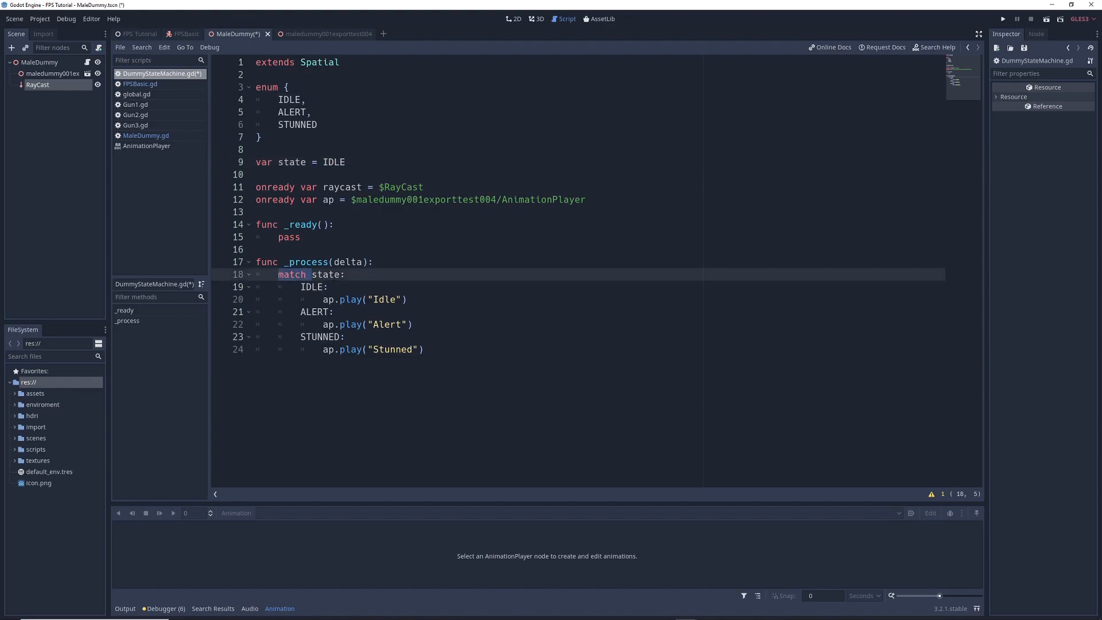
pyautogui.click(344, 275)
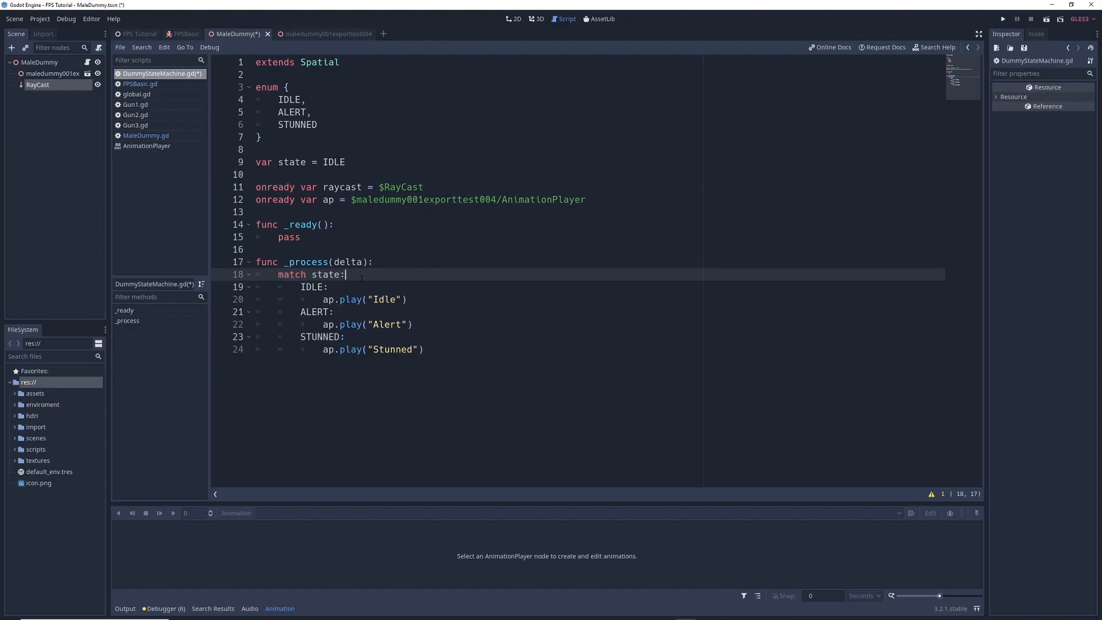
pyautogui.doubleClick(323, 274)
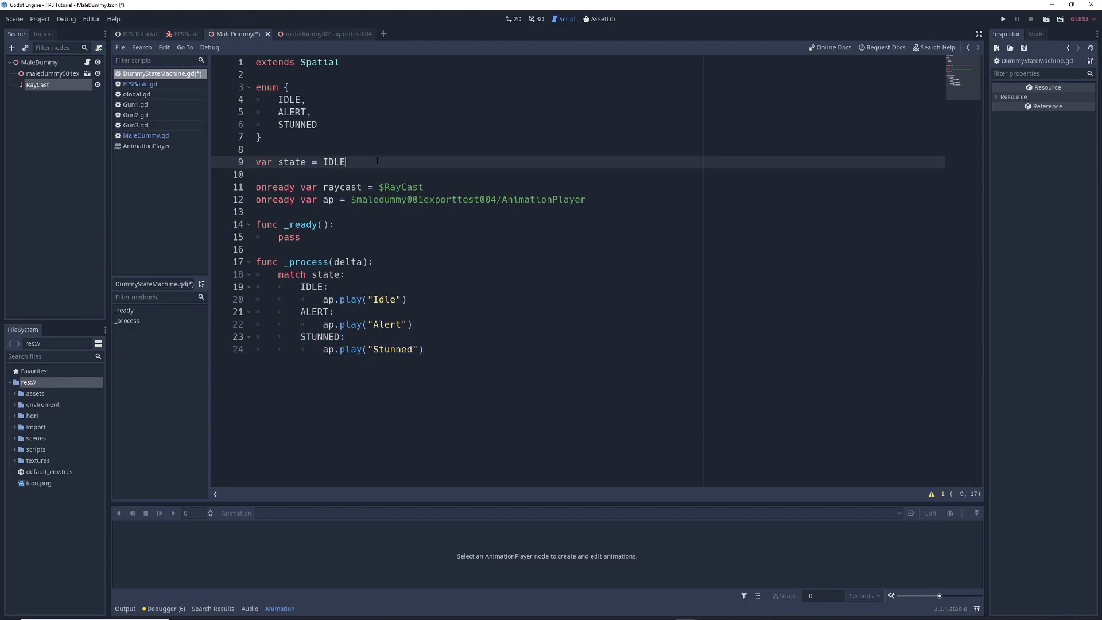
pyautogui.press('Return')
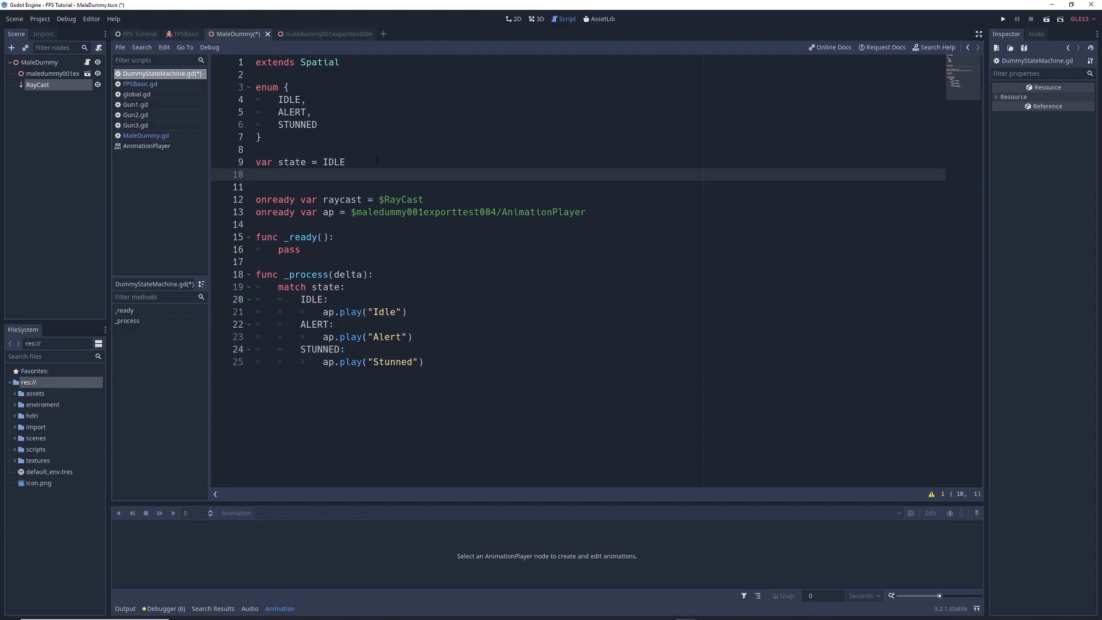
pyautogui.write('var otherstate')
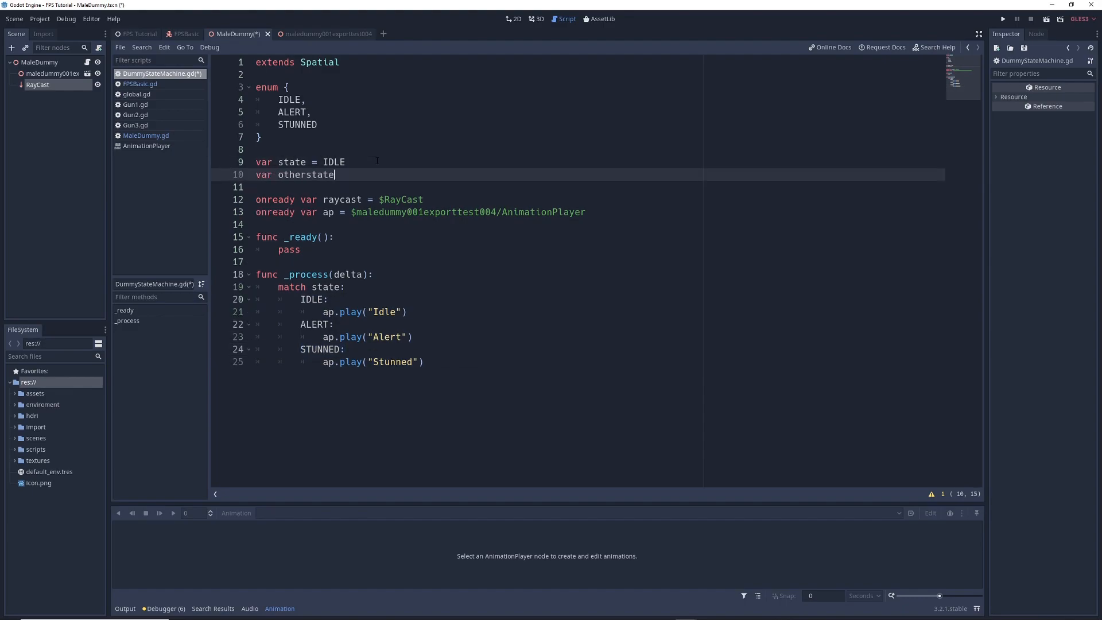
pyautogui.write('= ALERT')
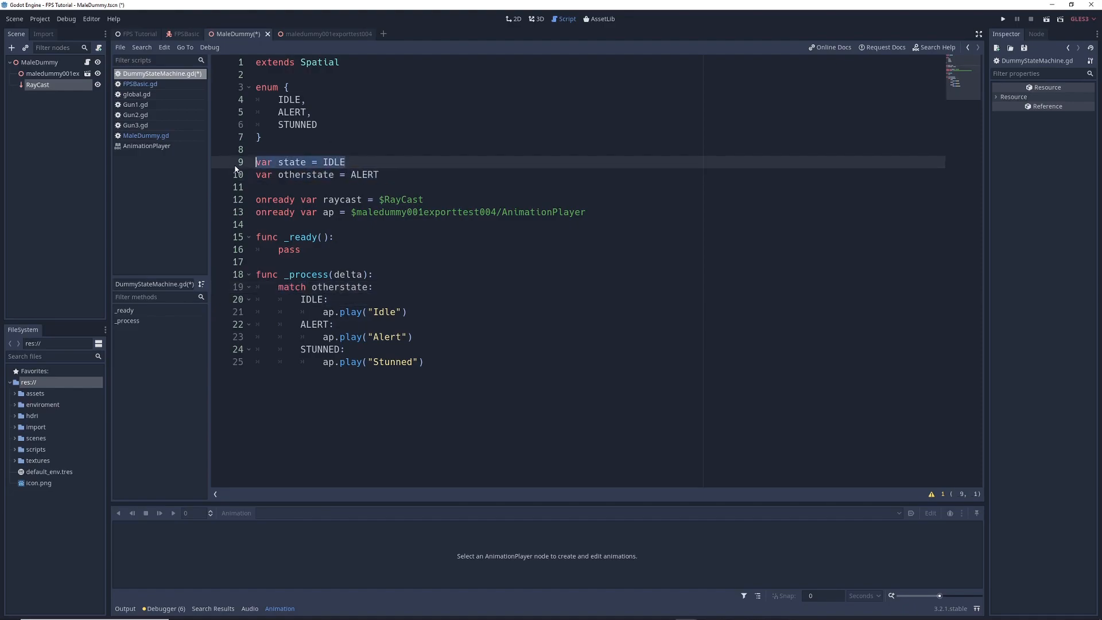
pyautogui.click(319, 287)
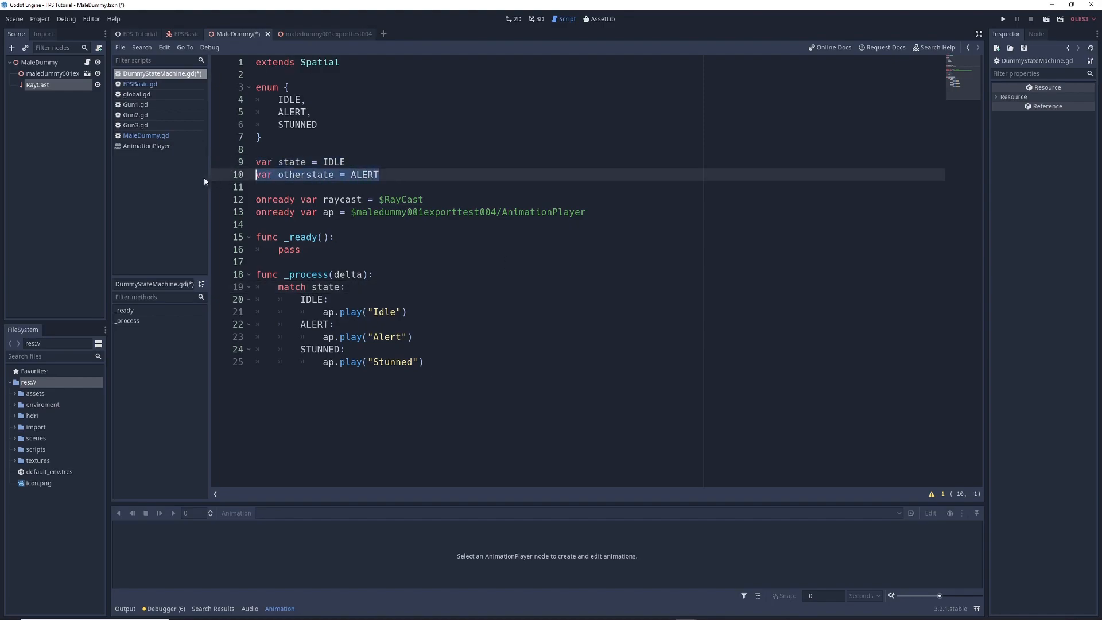
pyautogui.click(1003, 19)
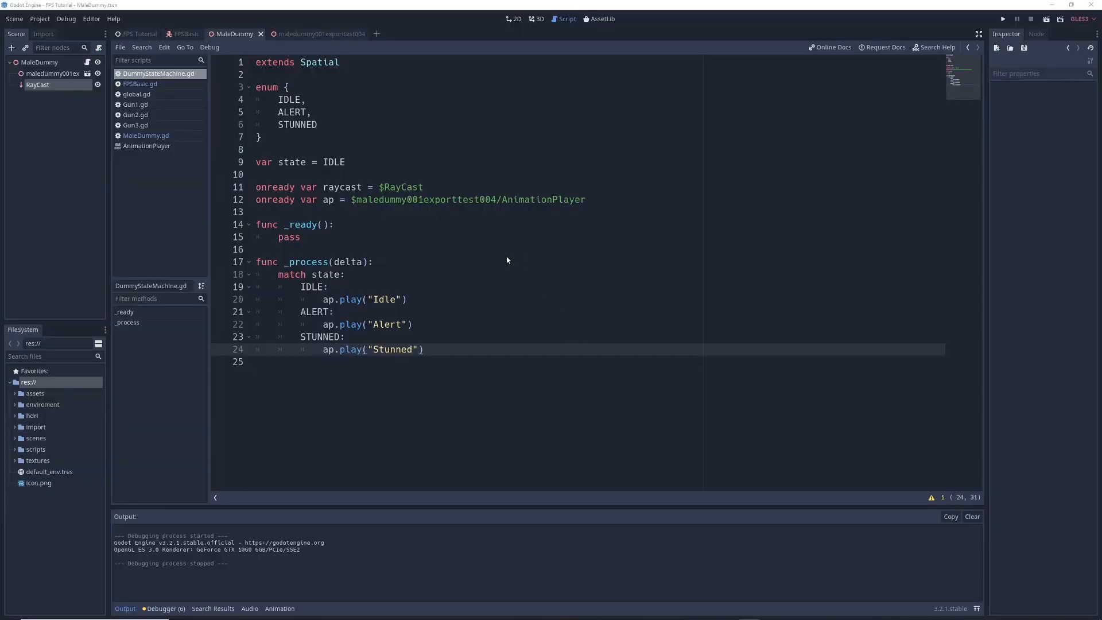
pyautogui.moveTo(431, 232)
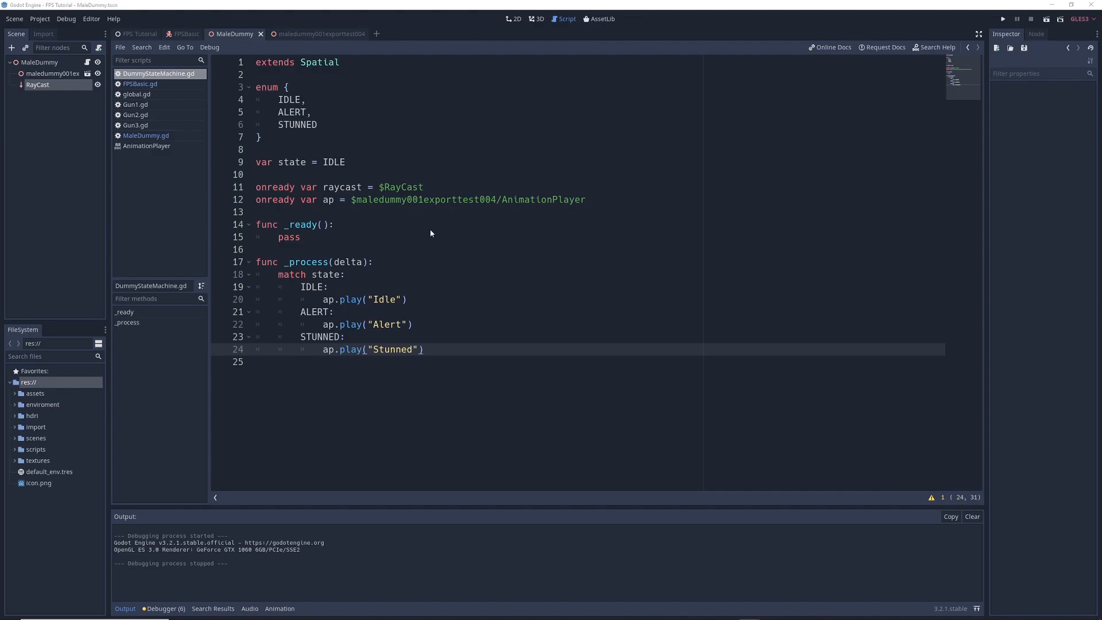
pyautogui.moveTo(344, 197)
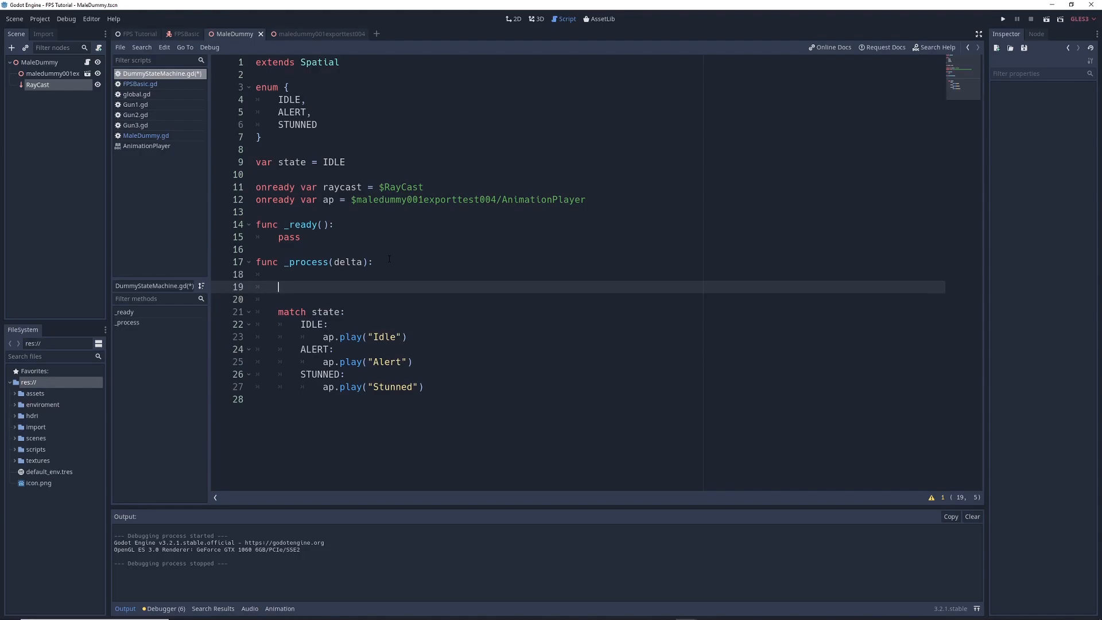
# Add `if raycast.is_colliding(): state = ALERT` above the match and check the RayCast
pyautogui.write('if raycast.is_colliding():')
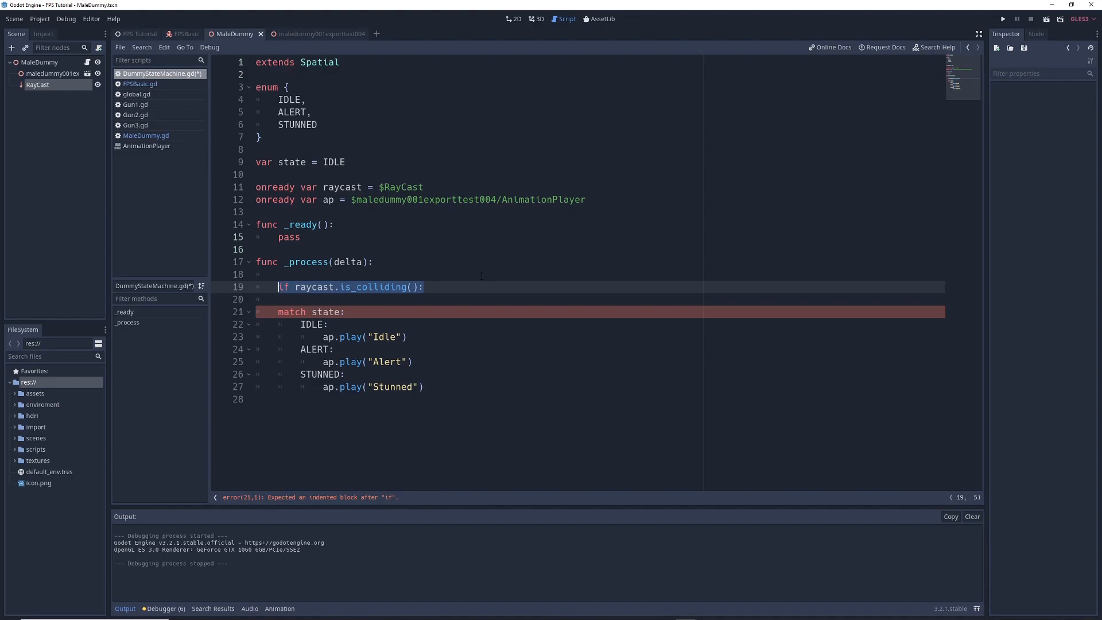
pyautogui.write('state = ALERT')
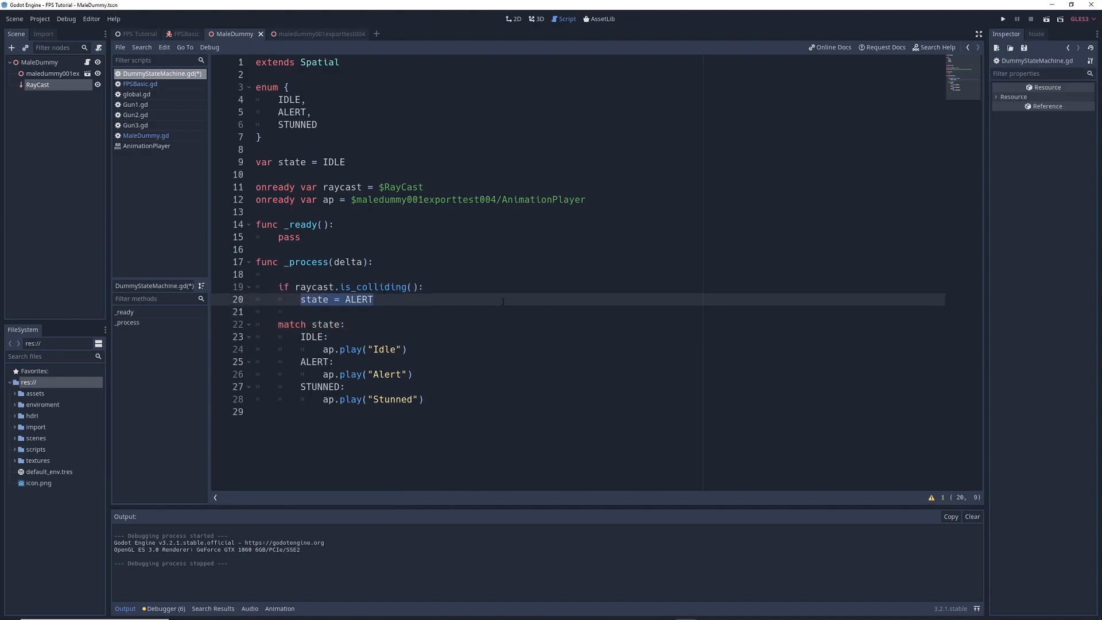
pyautogui.click(329, 287)
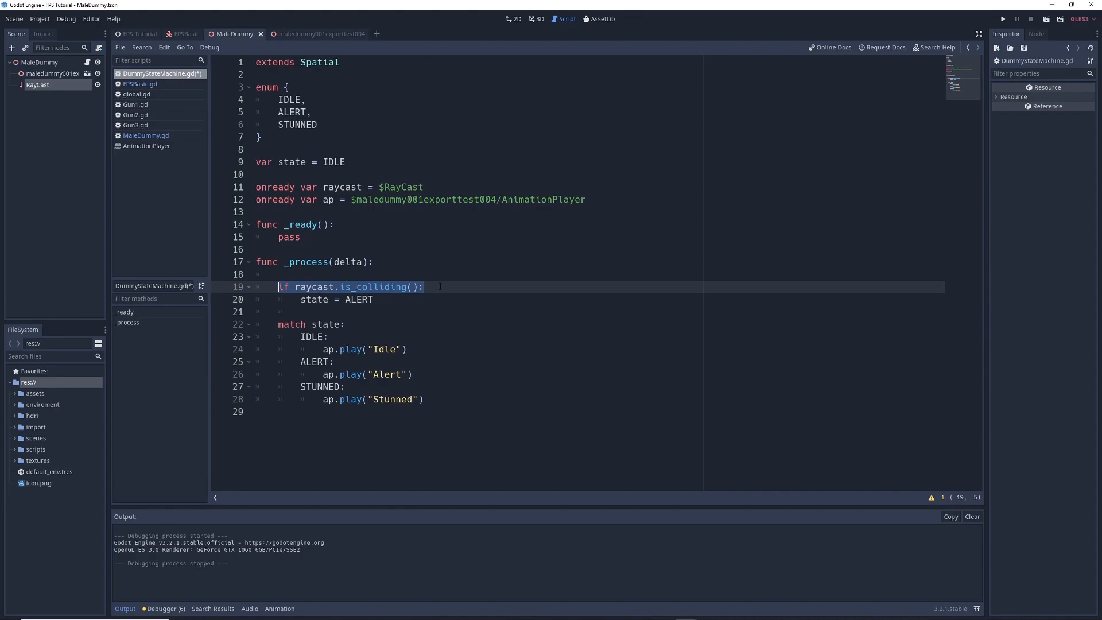
pyautogui.click(536, 19)
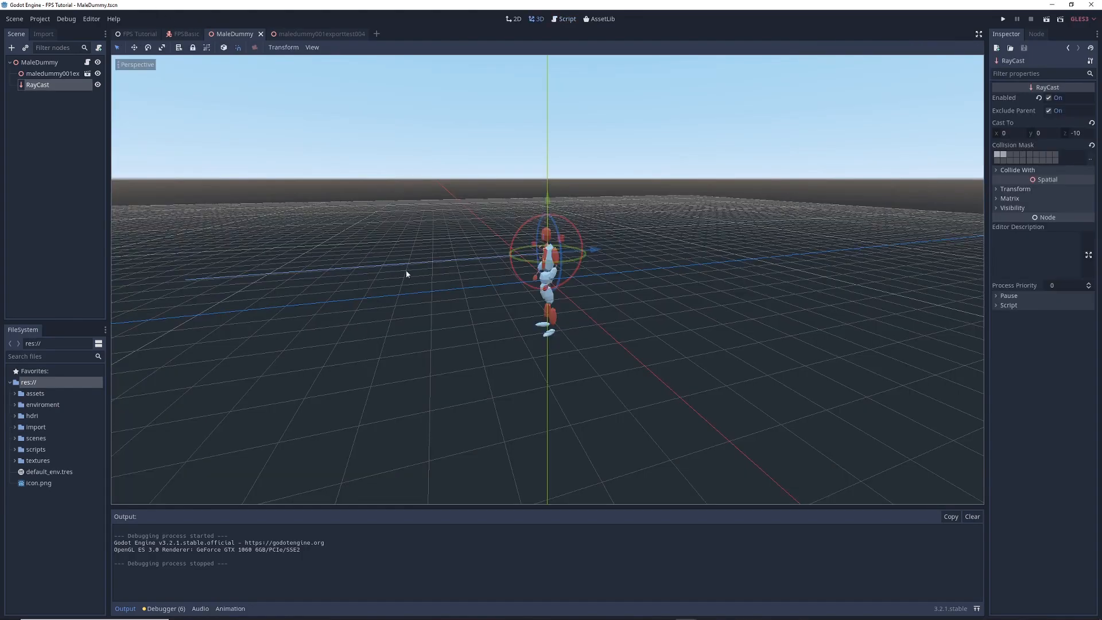
pyautogui.click(563, 19)
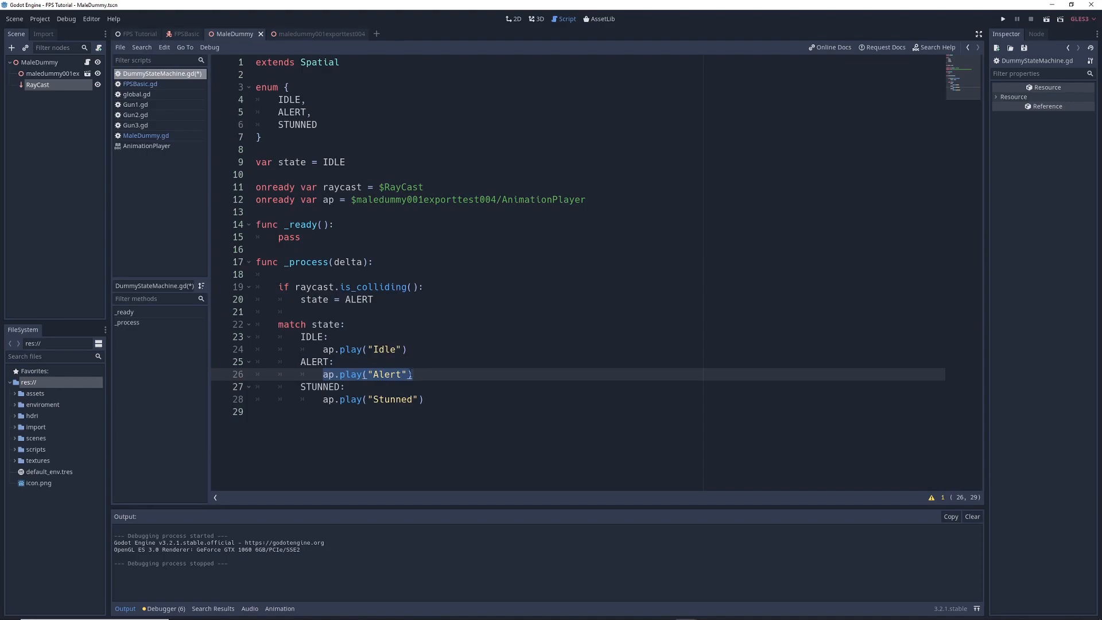
# Add the 'elif fire pressed: state = STUNNED' and 'else: state = IDLE' branches, save, and play
pyautogui.write('elif Input.is_action_pressed("fire"):')
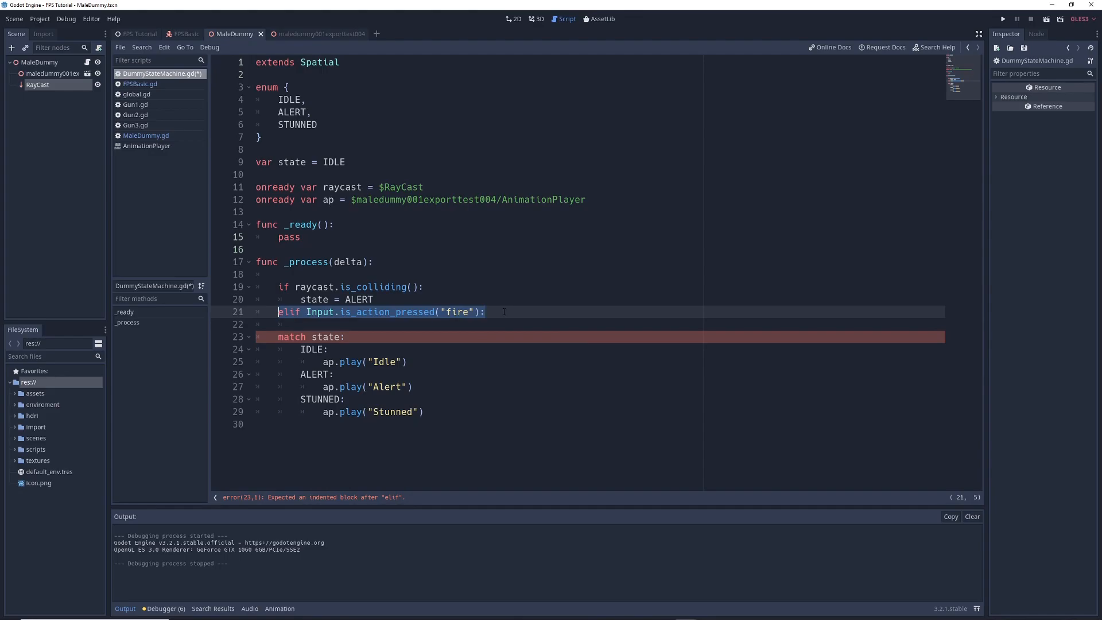
pyautogui.write('state = STUNNED')
pyautogui.write('else:')
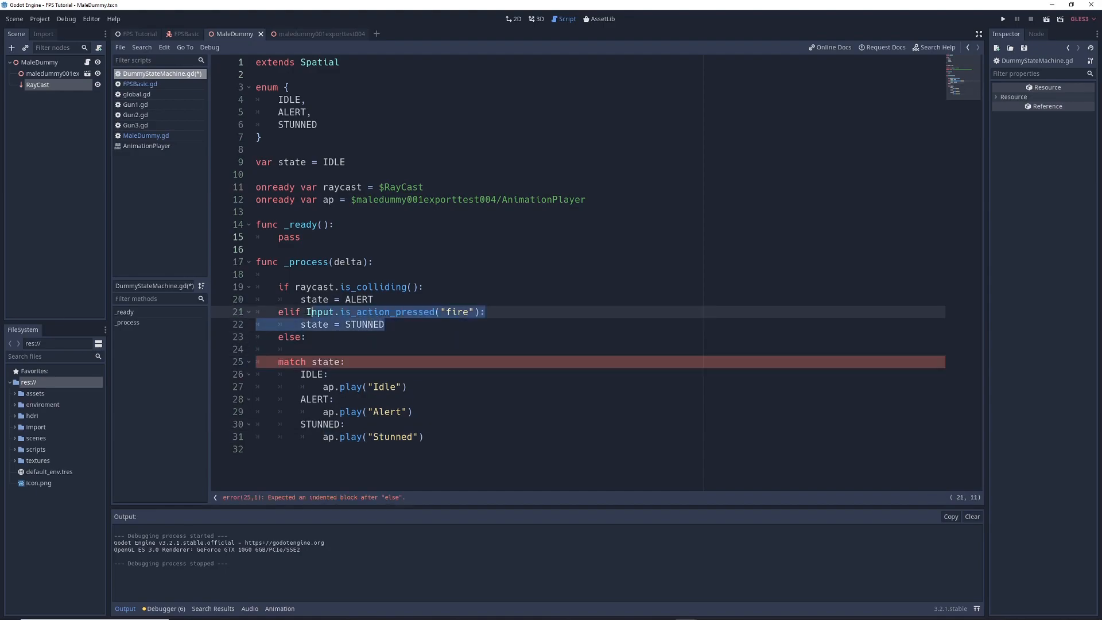
pyautogui.write('state = IDLE')
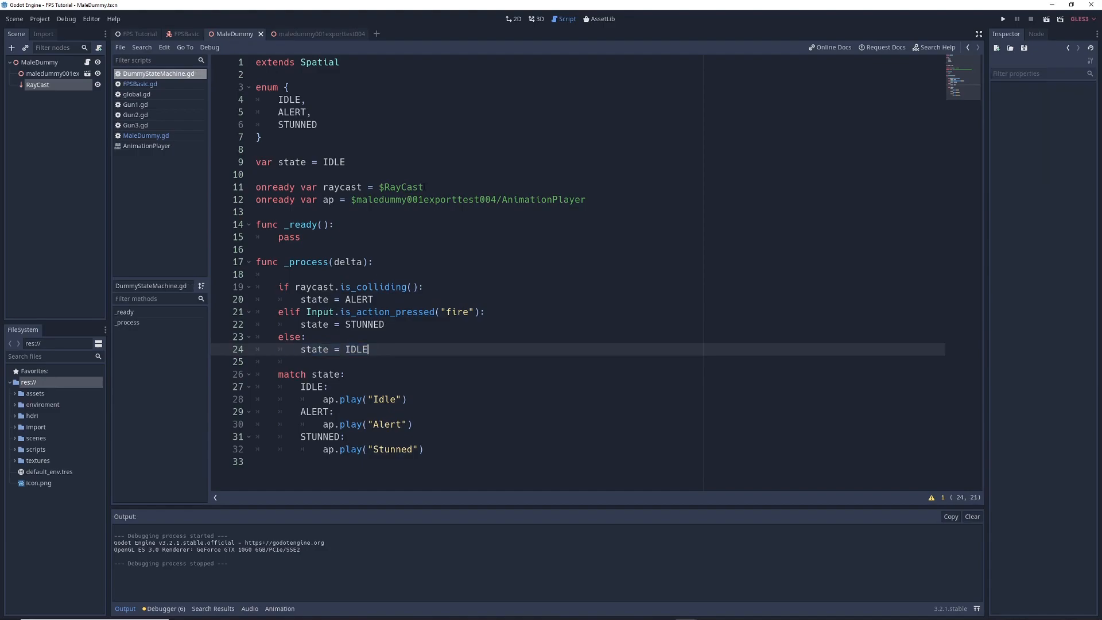
pyautogui.click(65, 19)
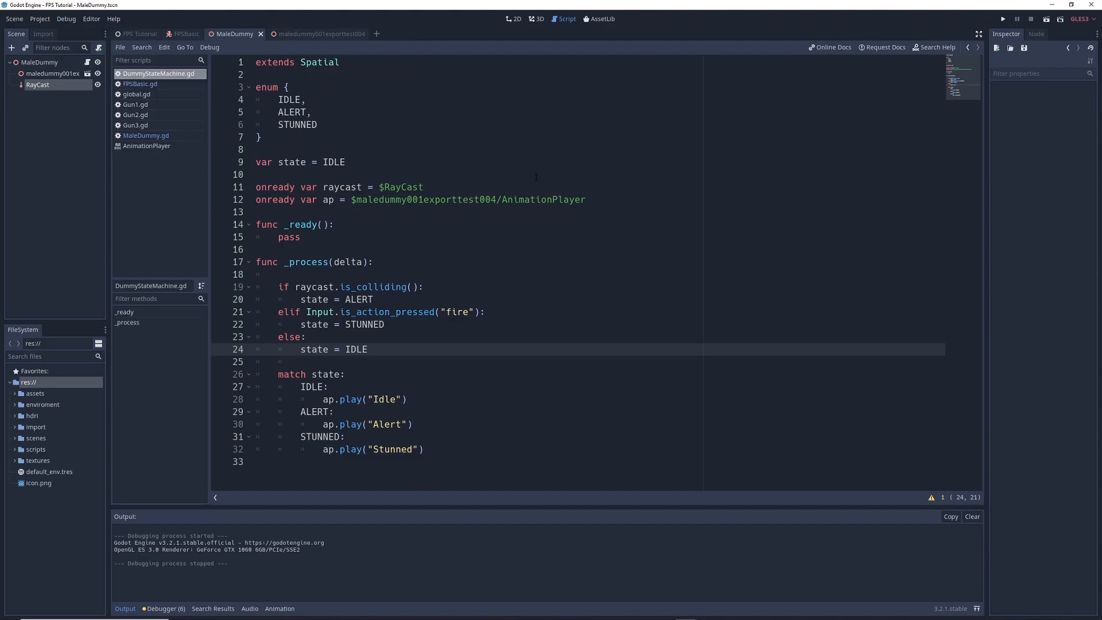
pyautogui.click(1003, 19)
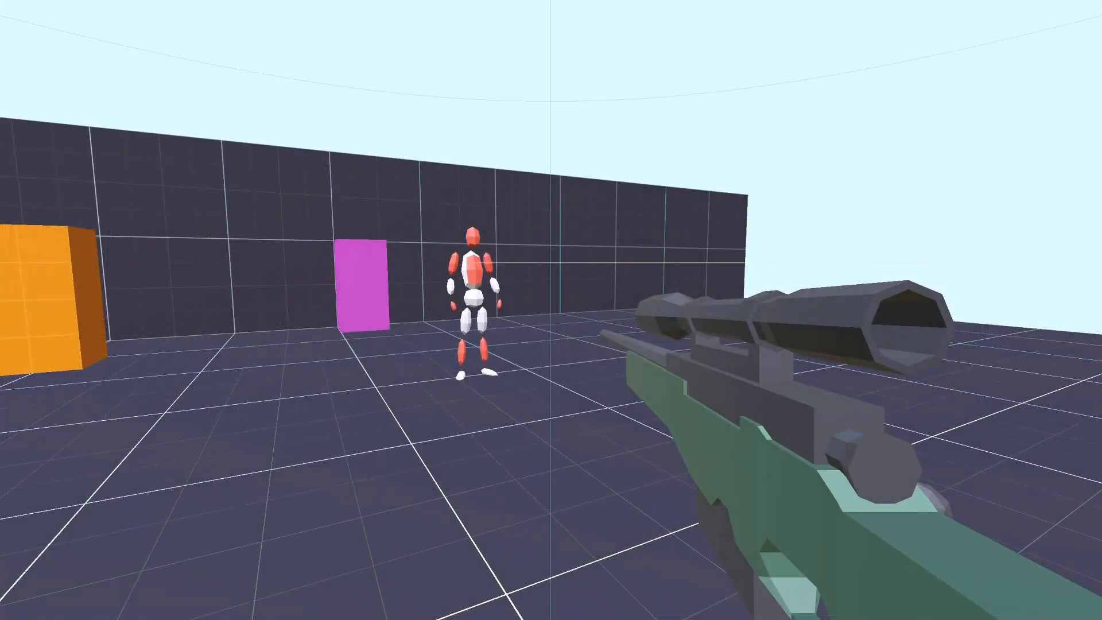